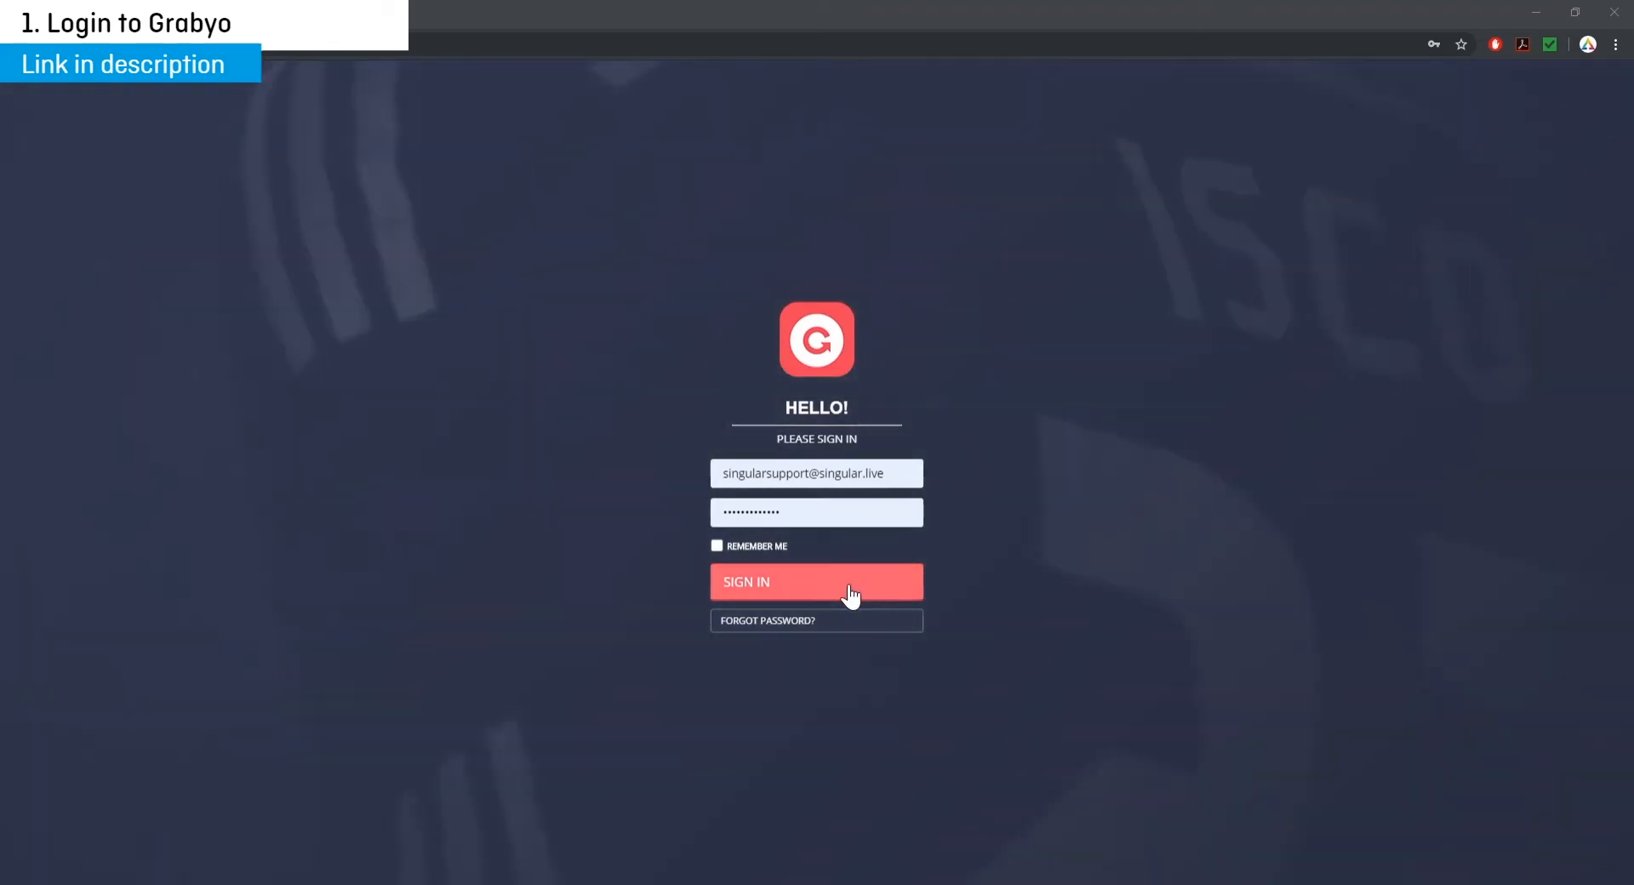
Step: Sign in and open the RCS Producer stream from the Producer streams list
left_click(816, 582)
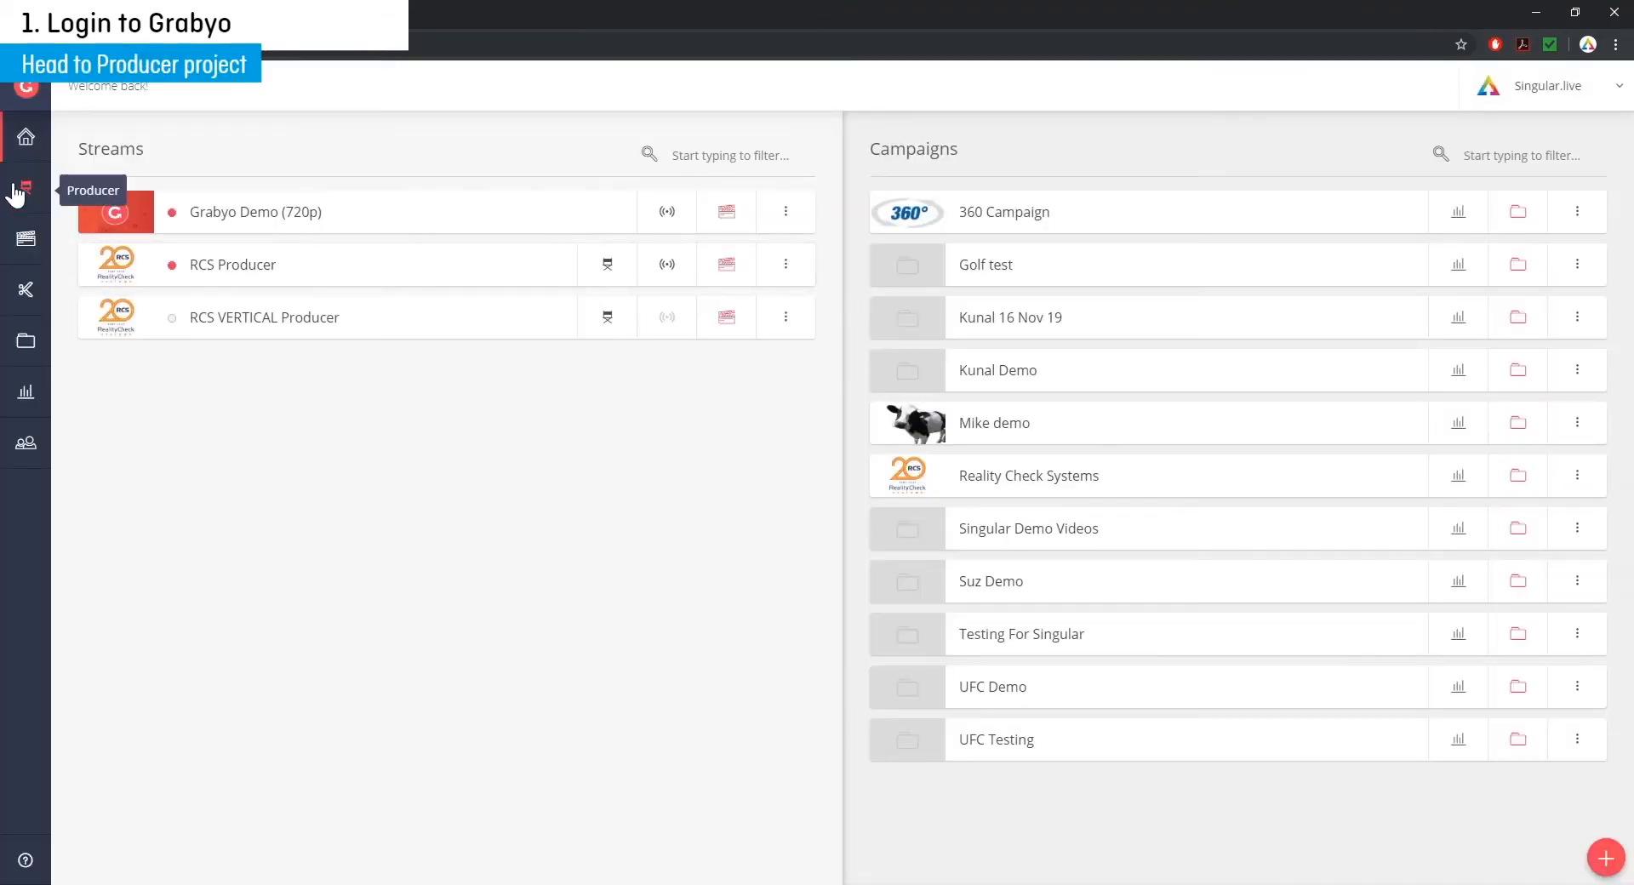
left_click(24, 187)
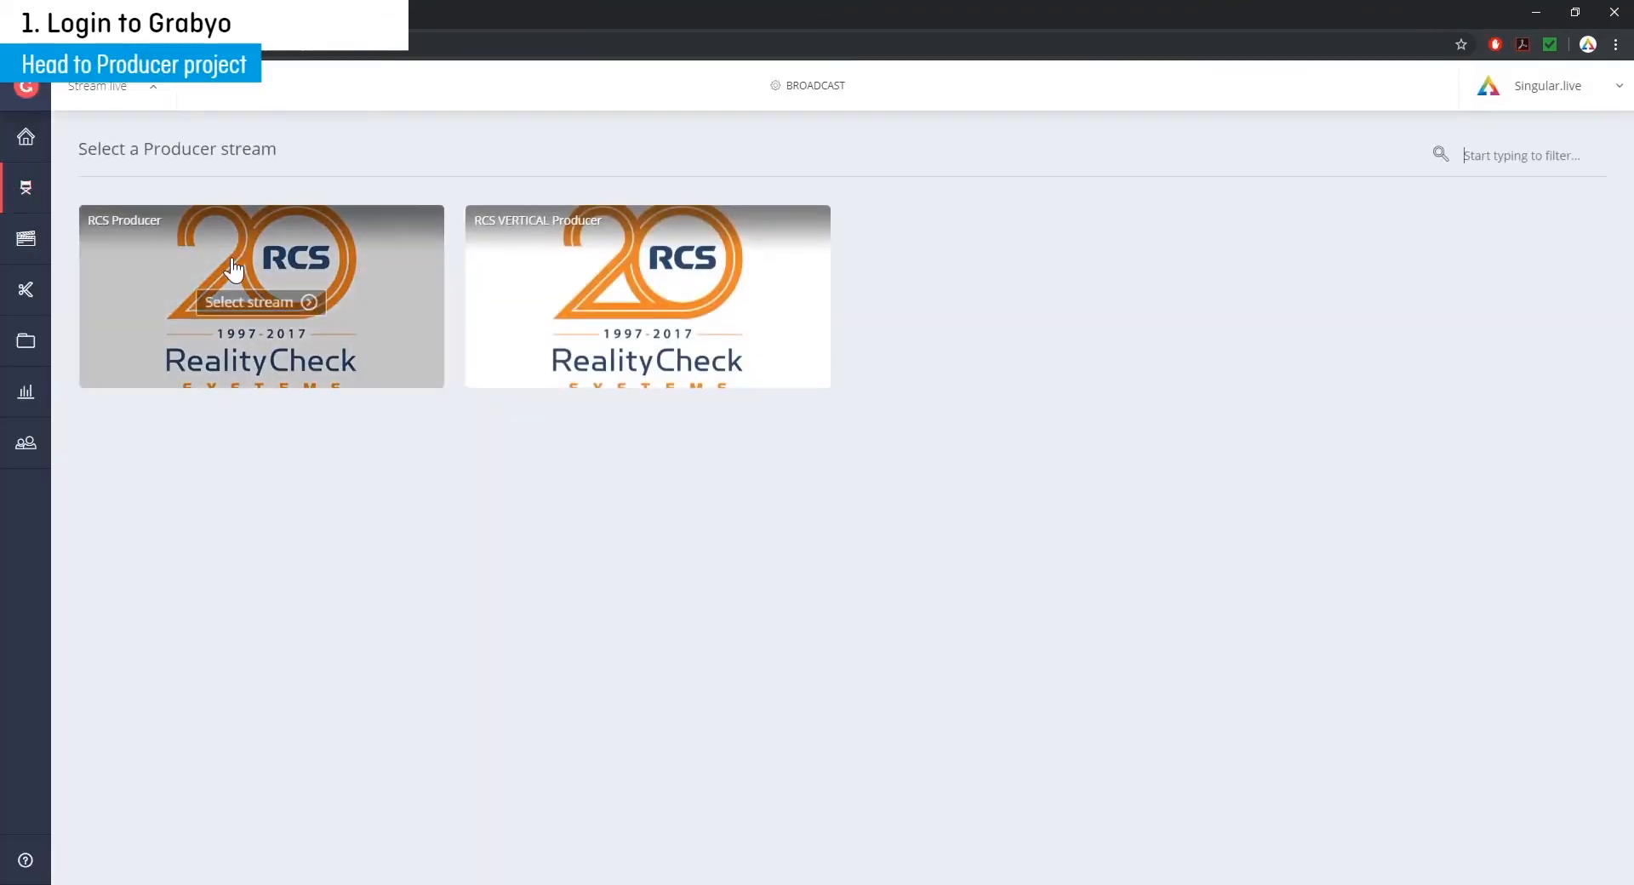
mouse_move(260, 314)
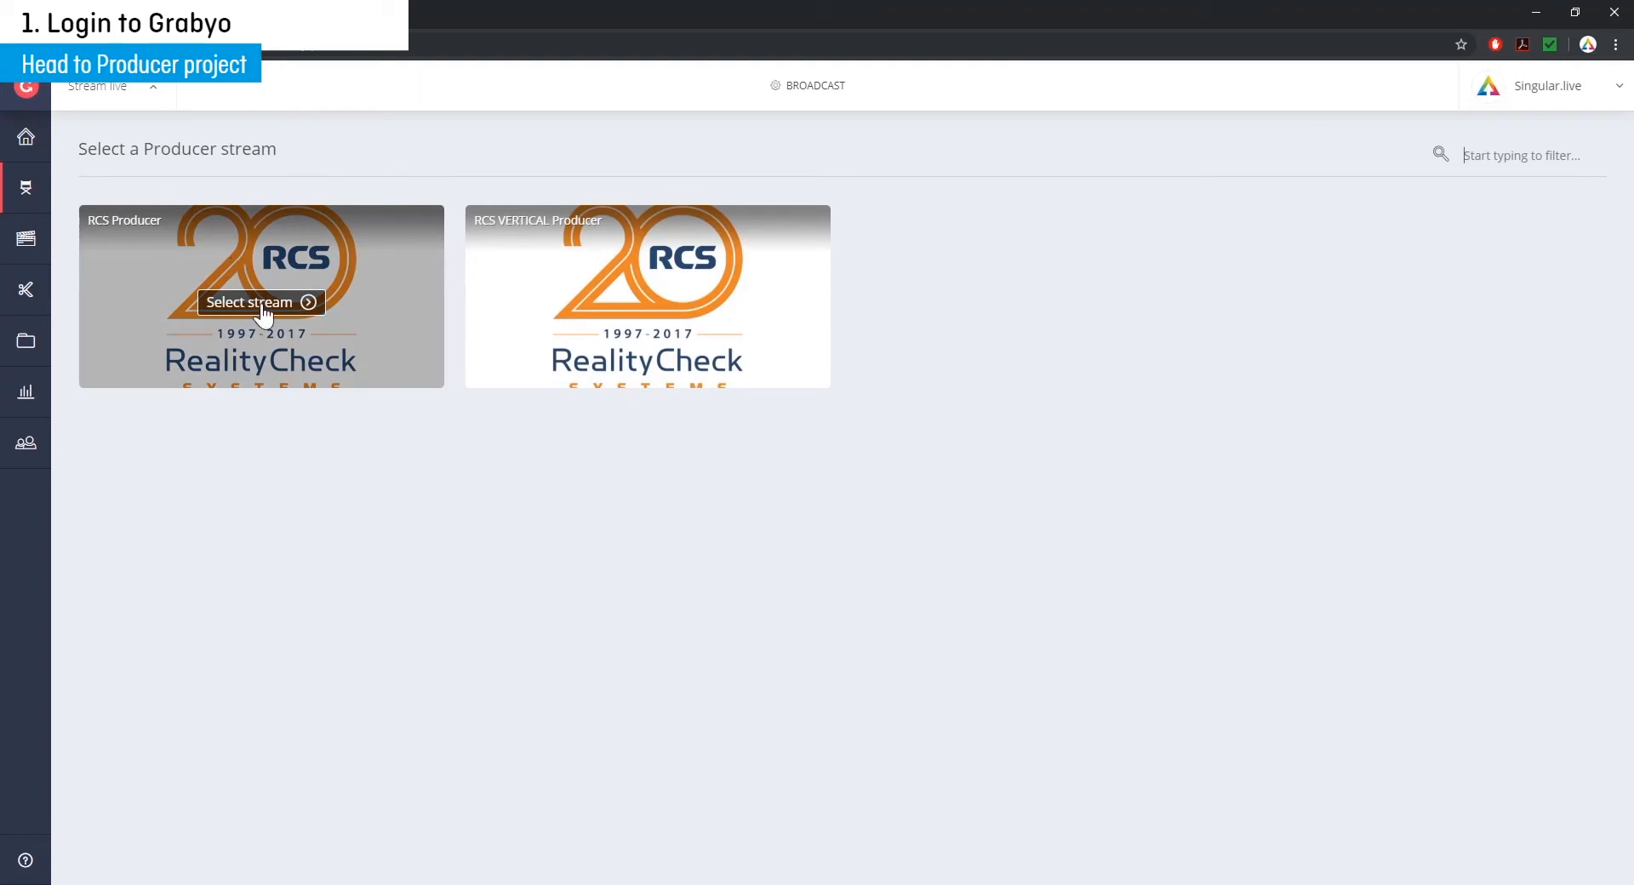
left_click(260, 301)
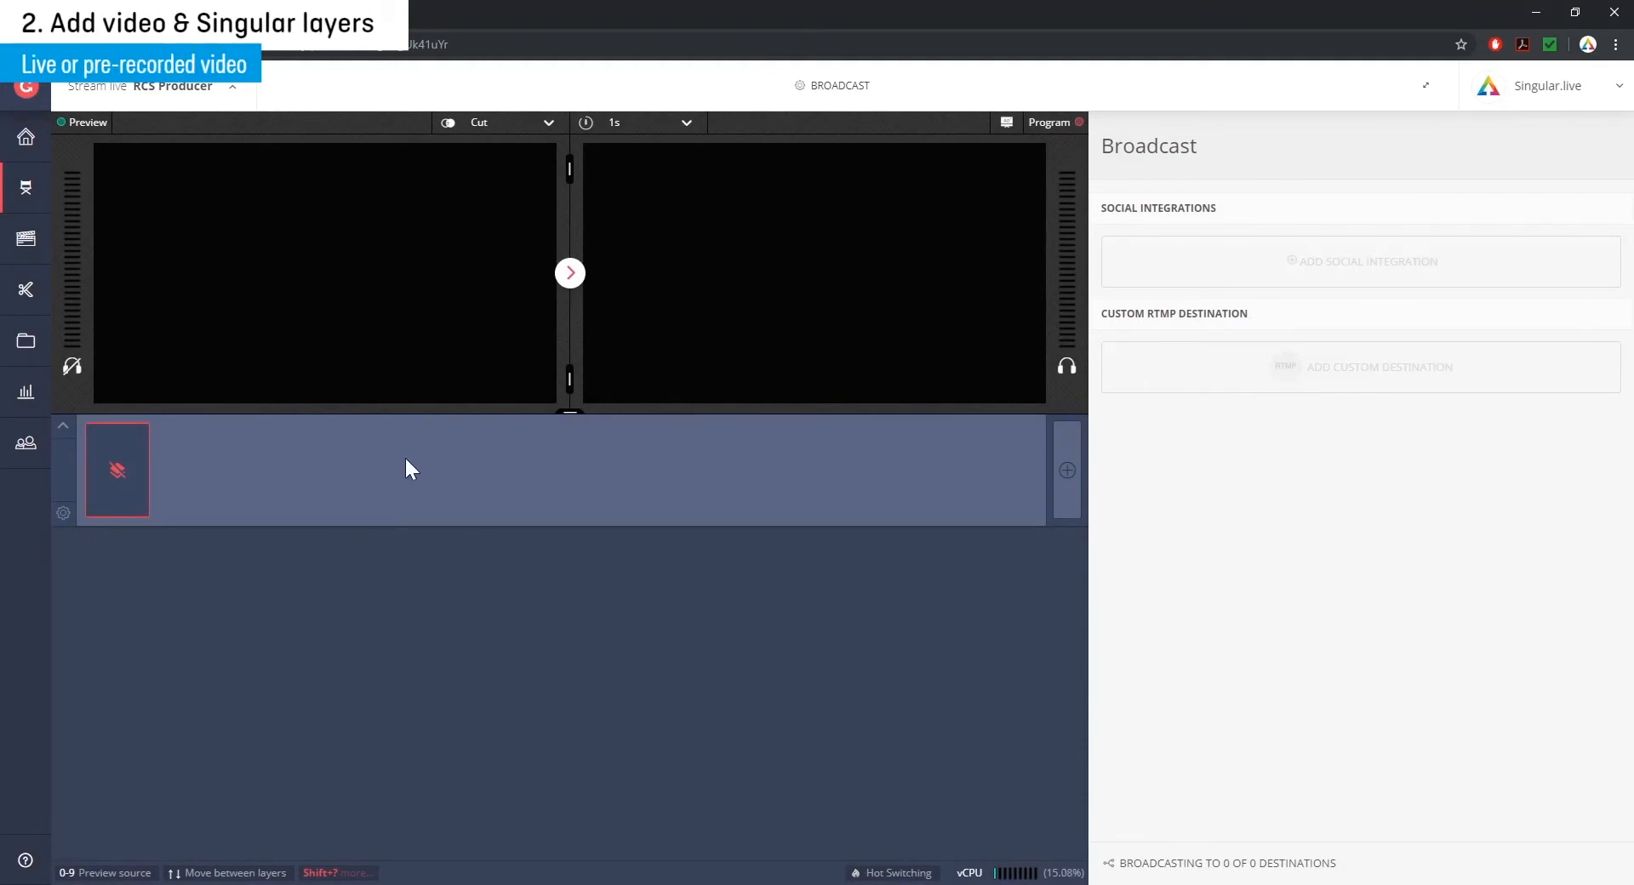
Step: Upload the AdobeStock stadium-pitch .mov to the first layer and open its Loop settings
left_click(1067, 469)
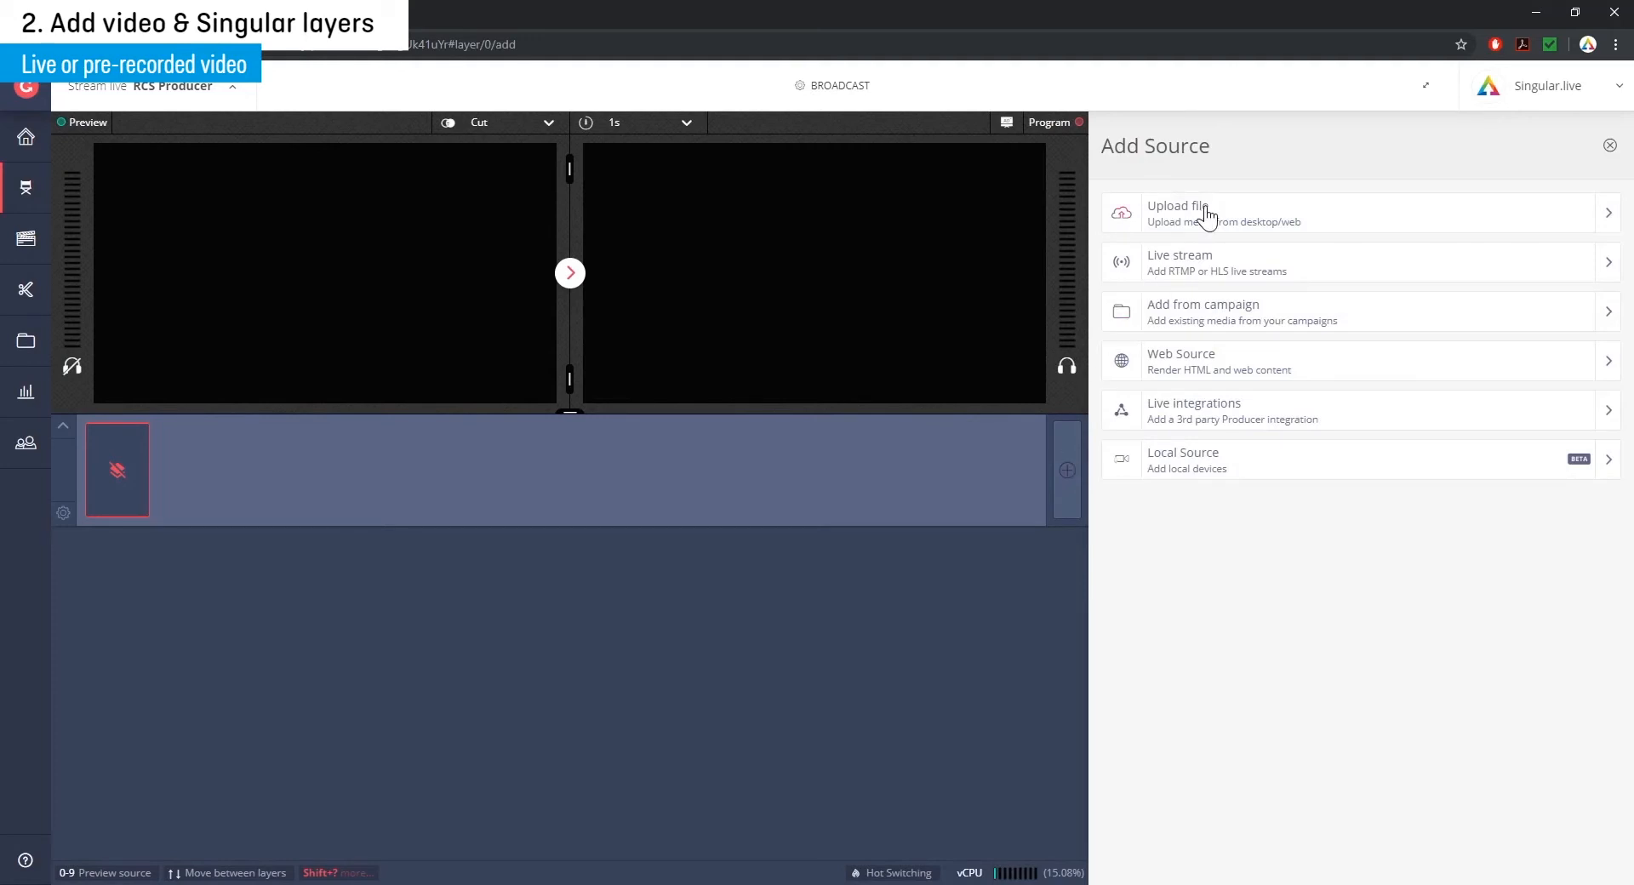
left_click(1175, 213)
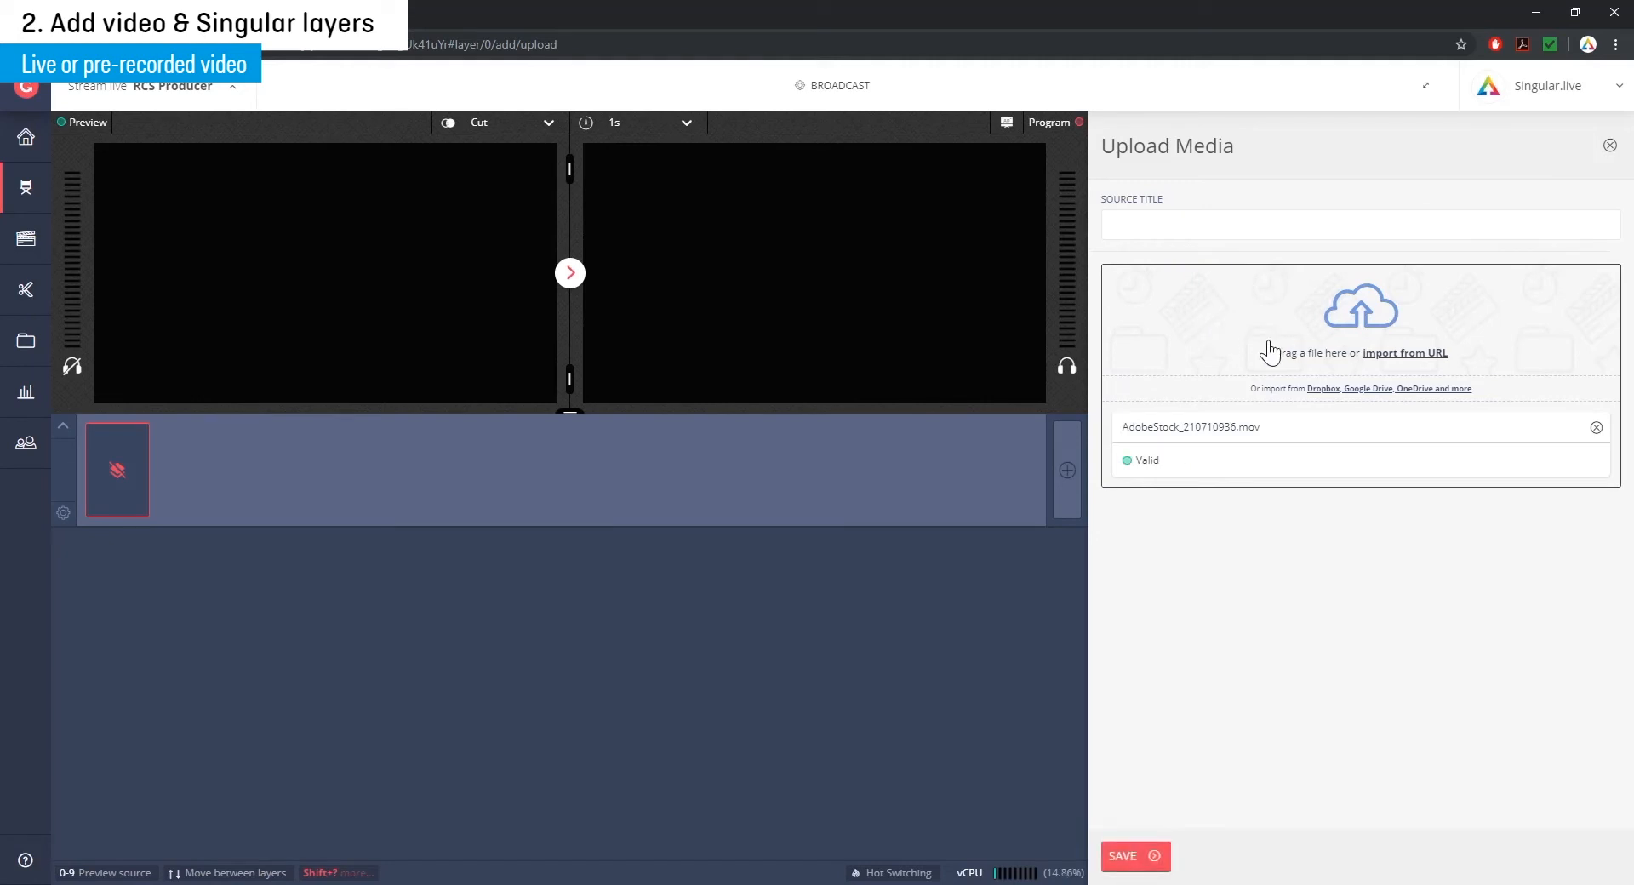
left_click(1134, 854)
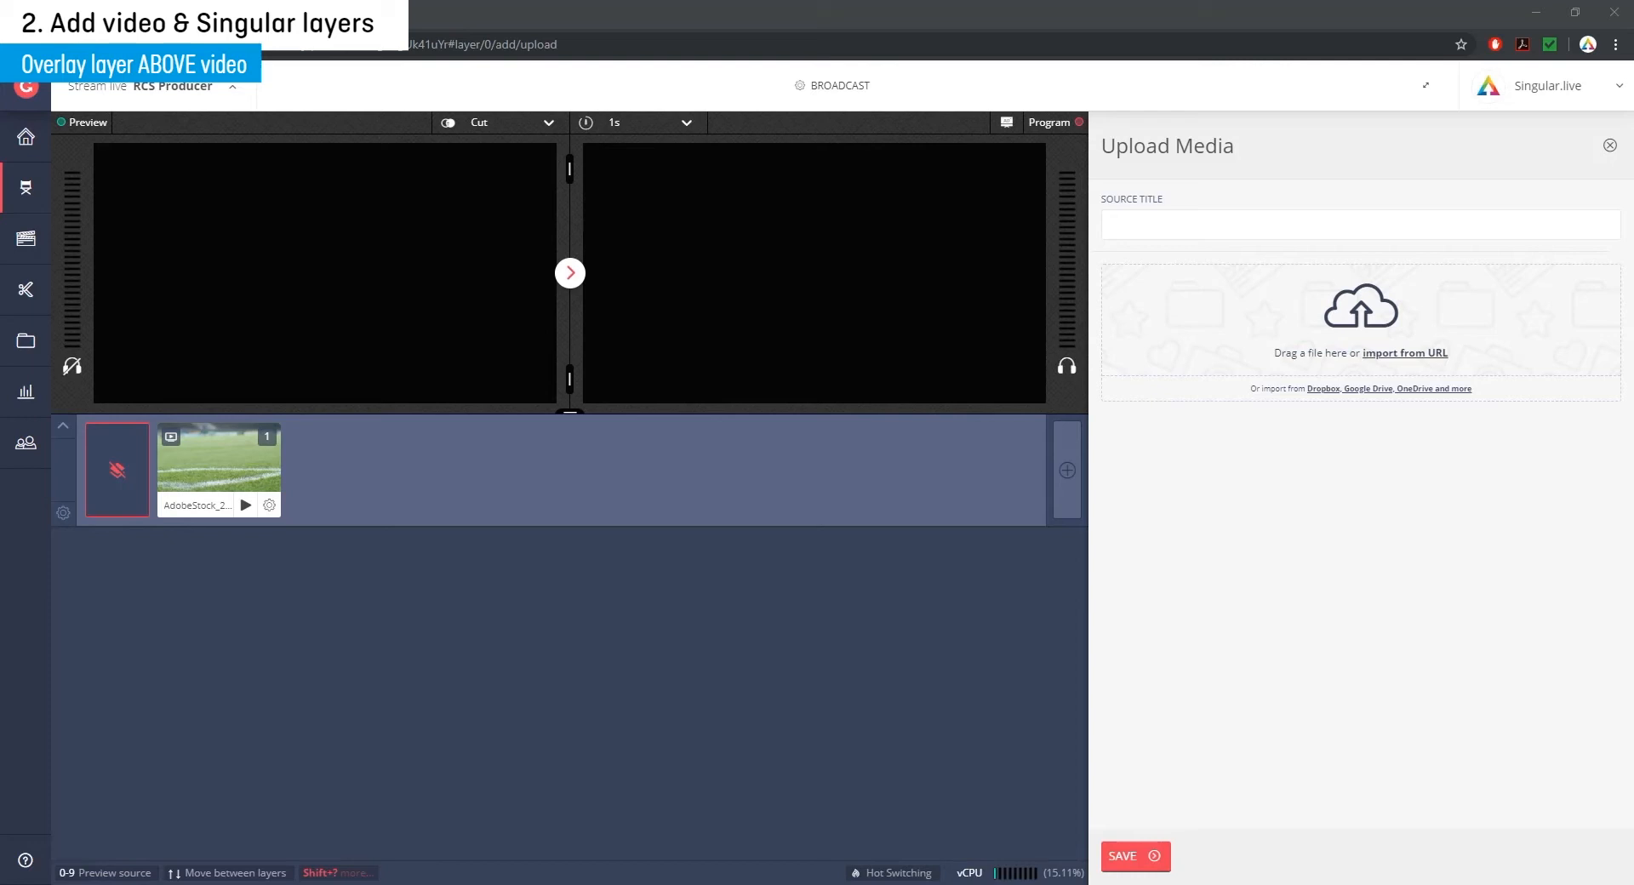
left_click(219, 469)
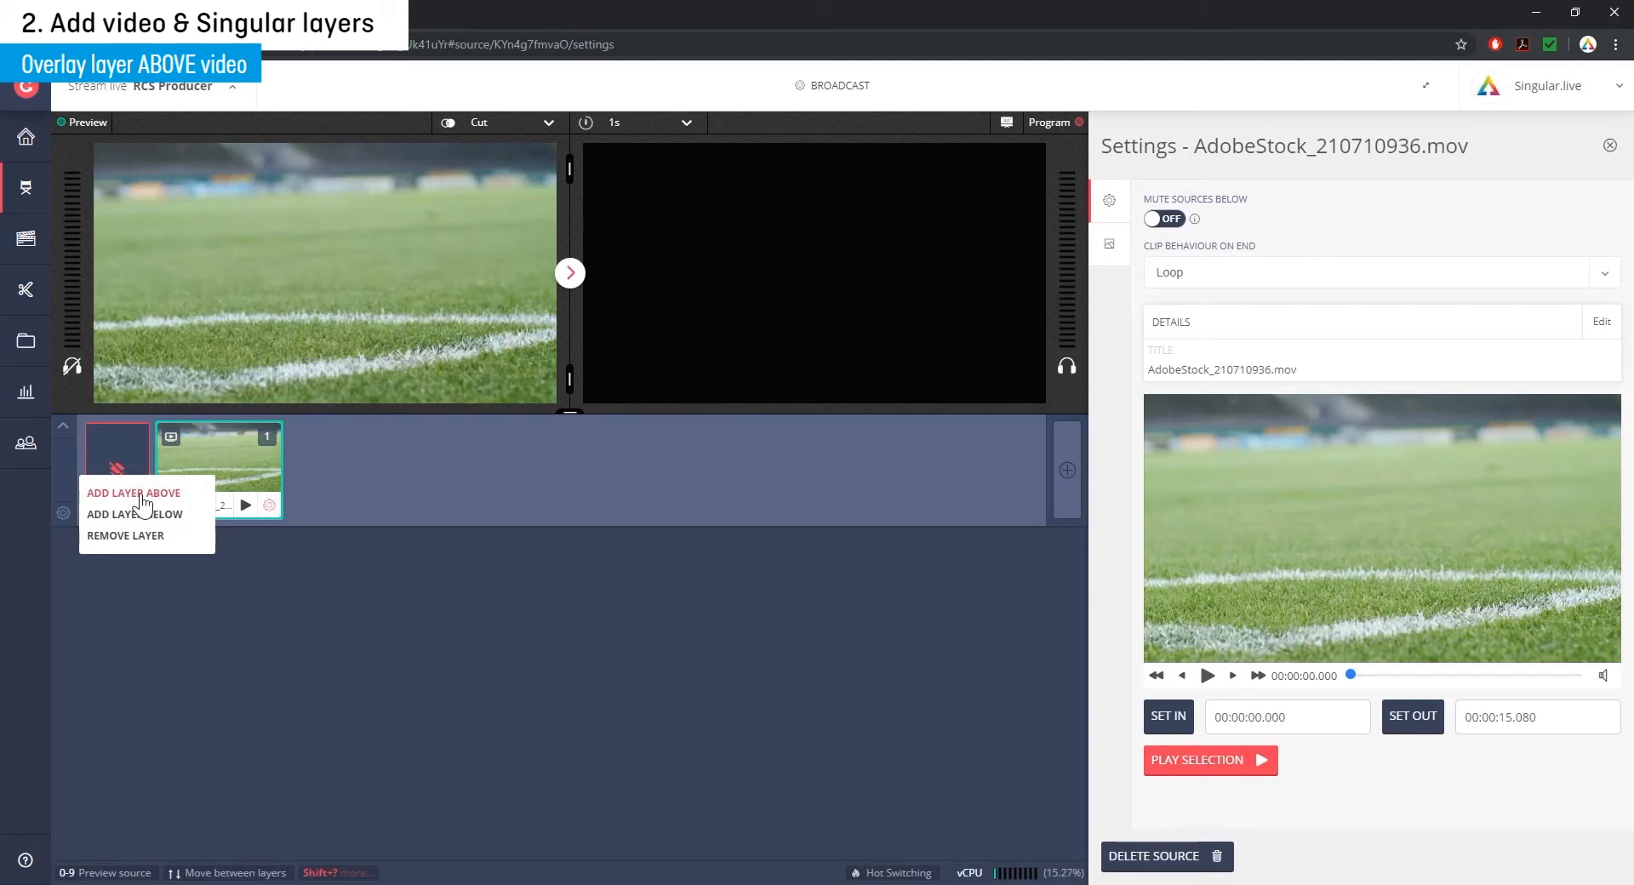
Step: Use Add Layer Above on the stadium-pitch video layer to create an empty layer
left_click(134, 492)
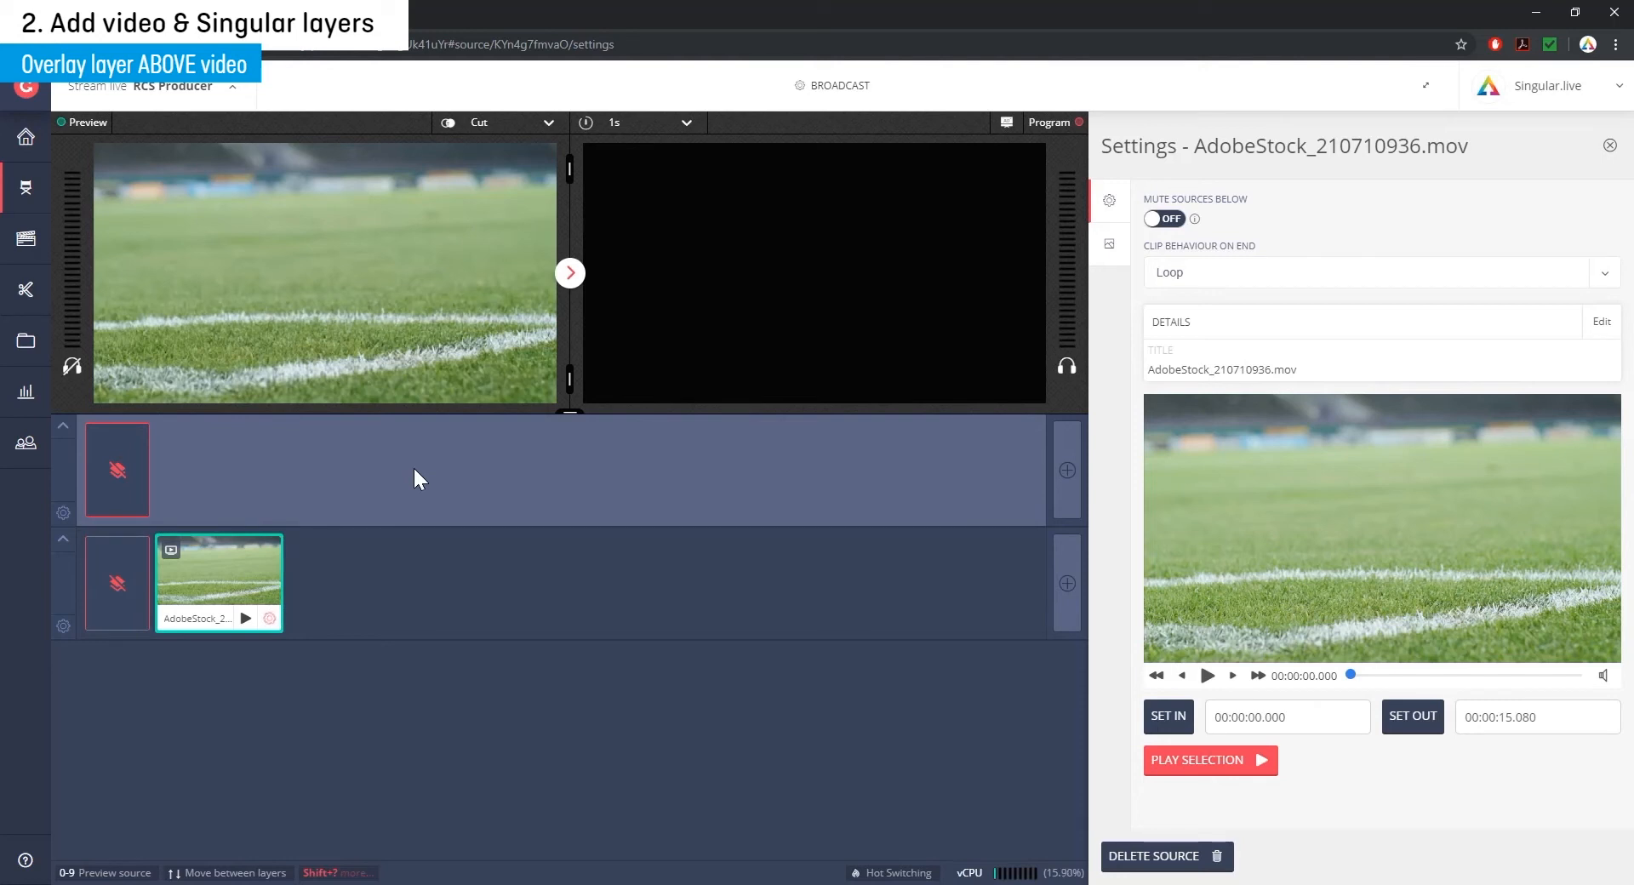
mouse_move(450, 478)
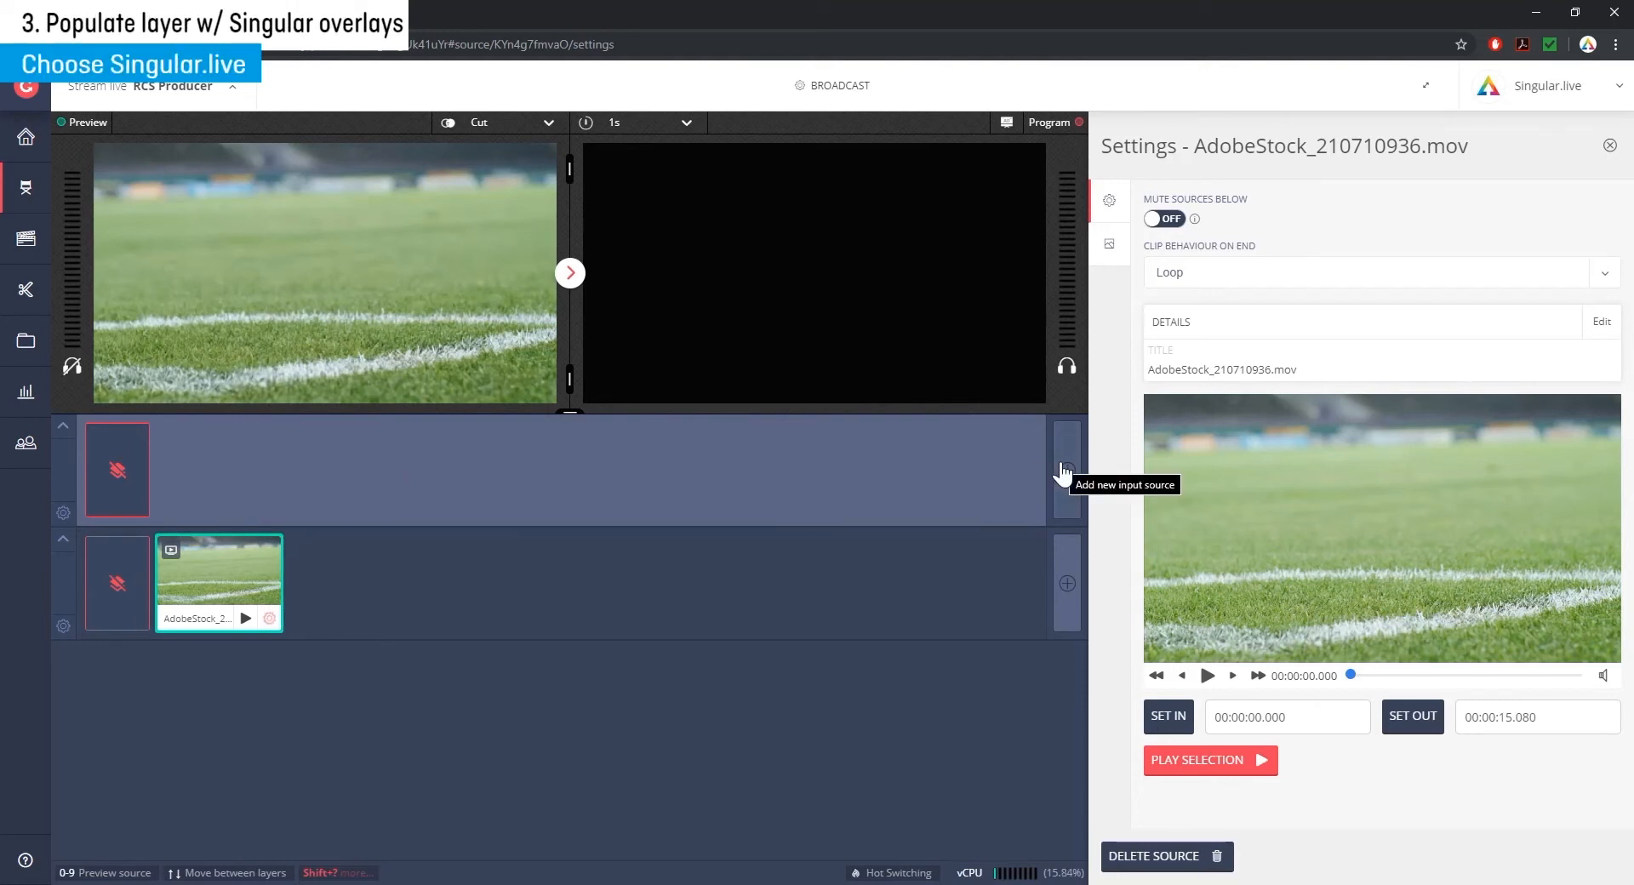
Step: Add a Singular.live live integration to the top layer and log in as 'admin'
left_click(1065, 470)
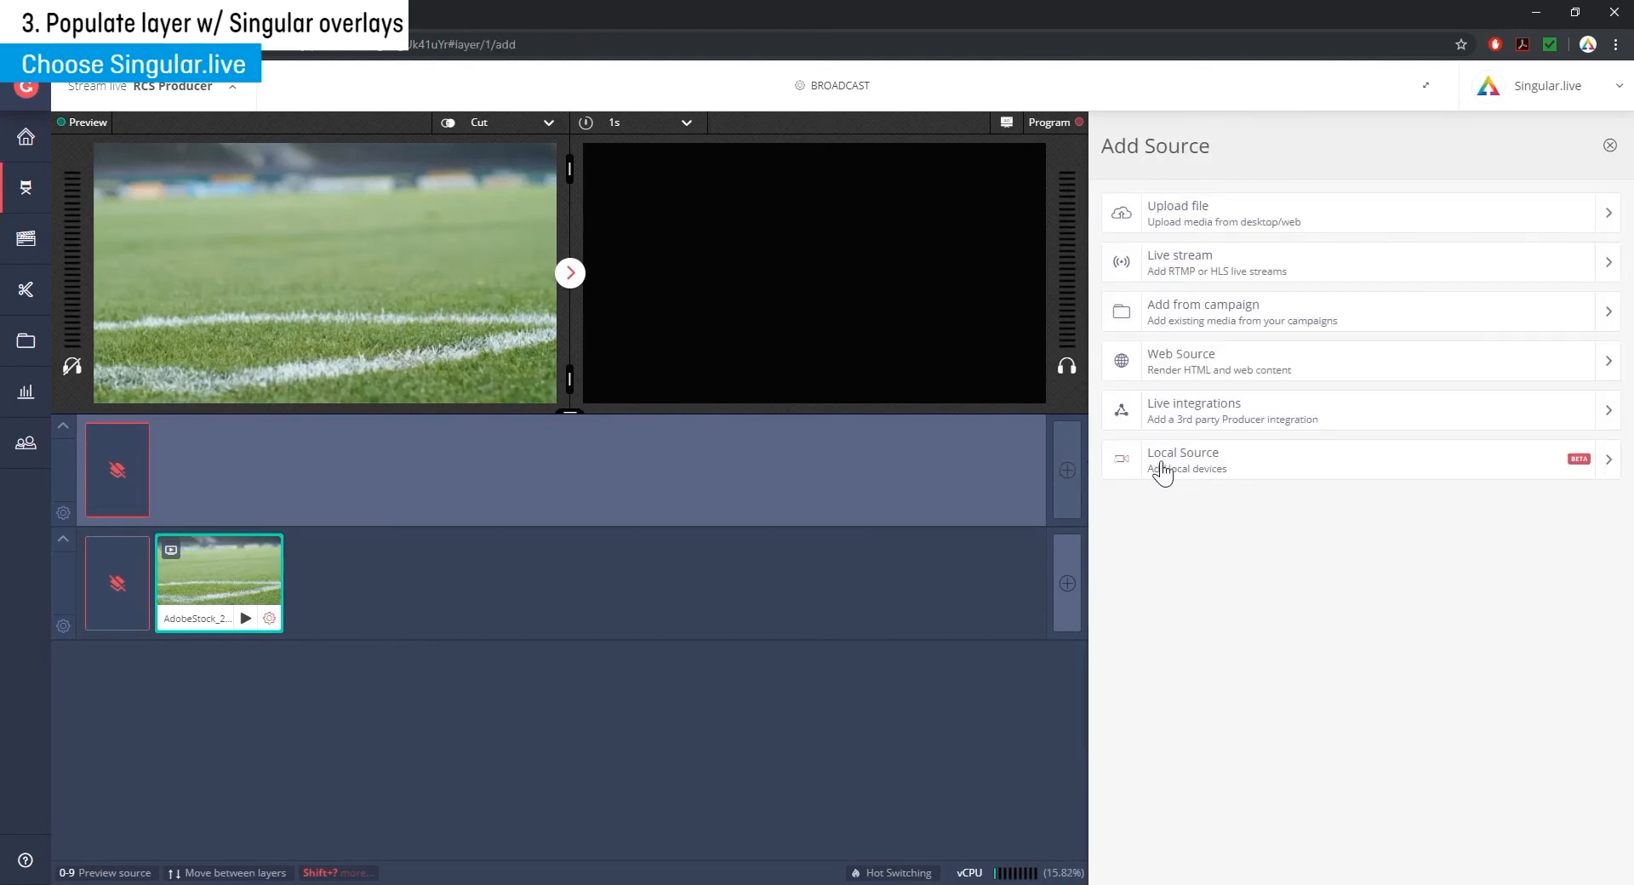
left_click(1355, 409)
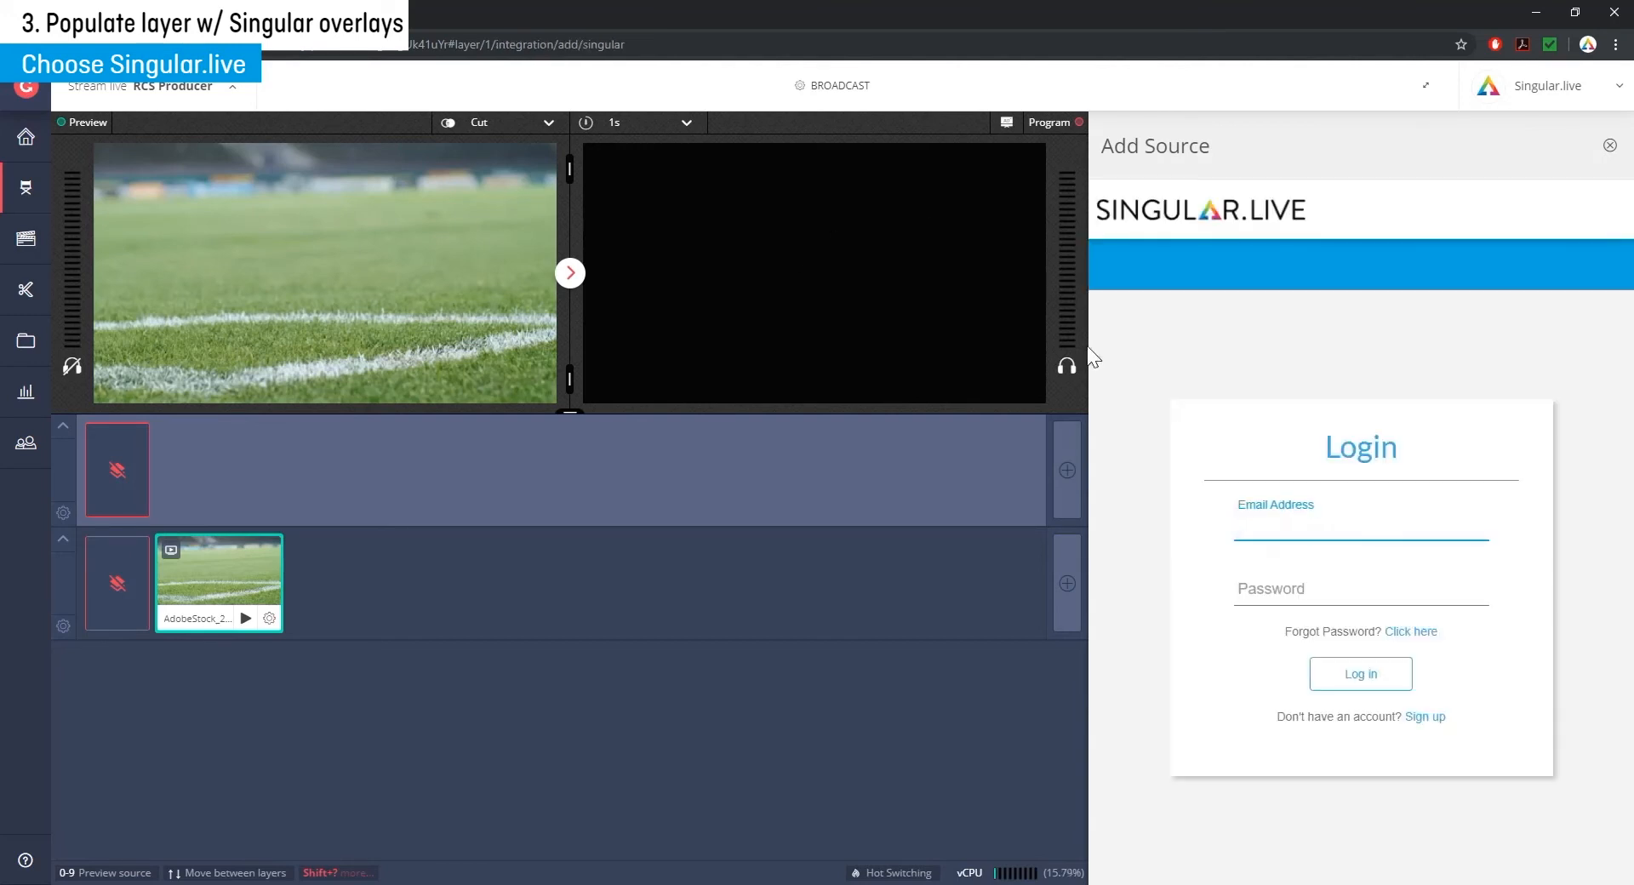
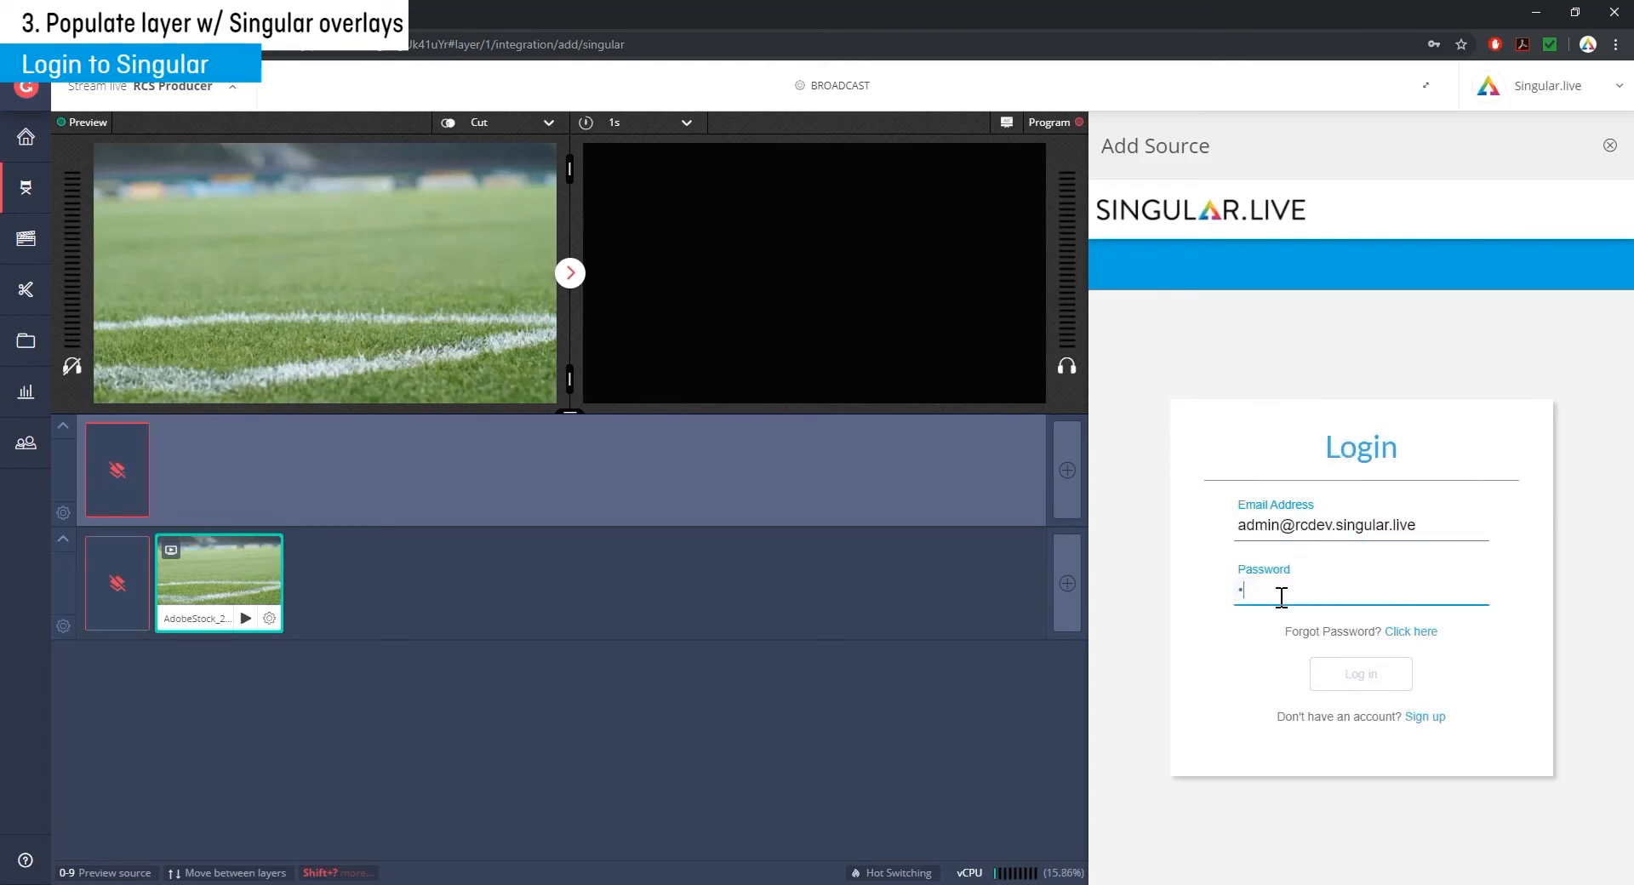
type("••••")
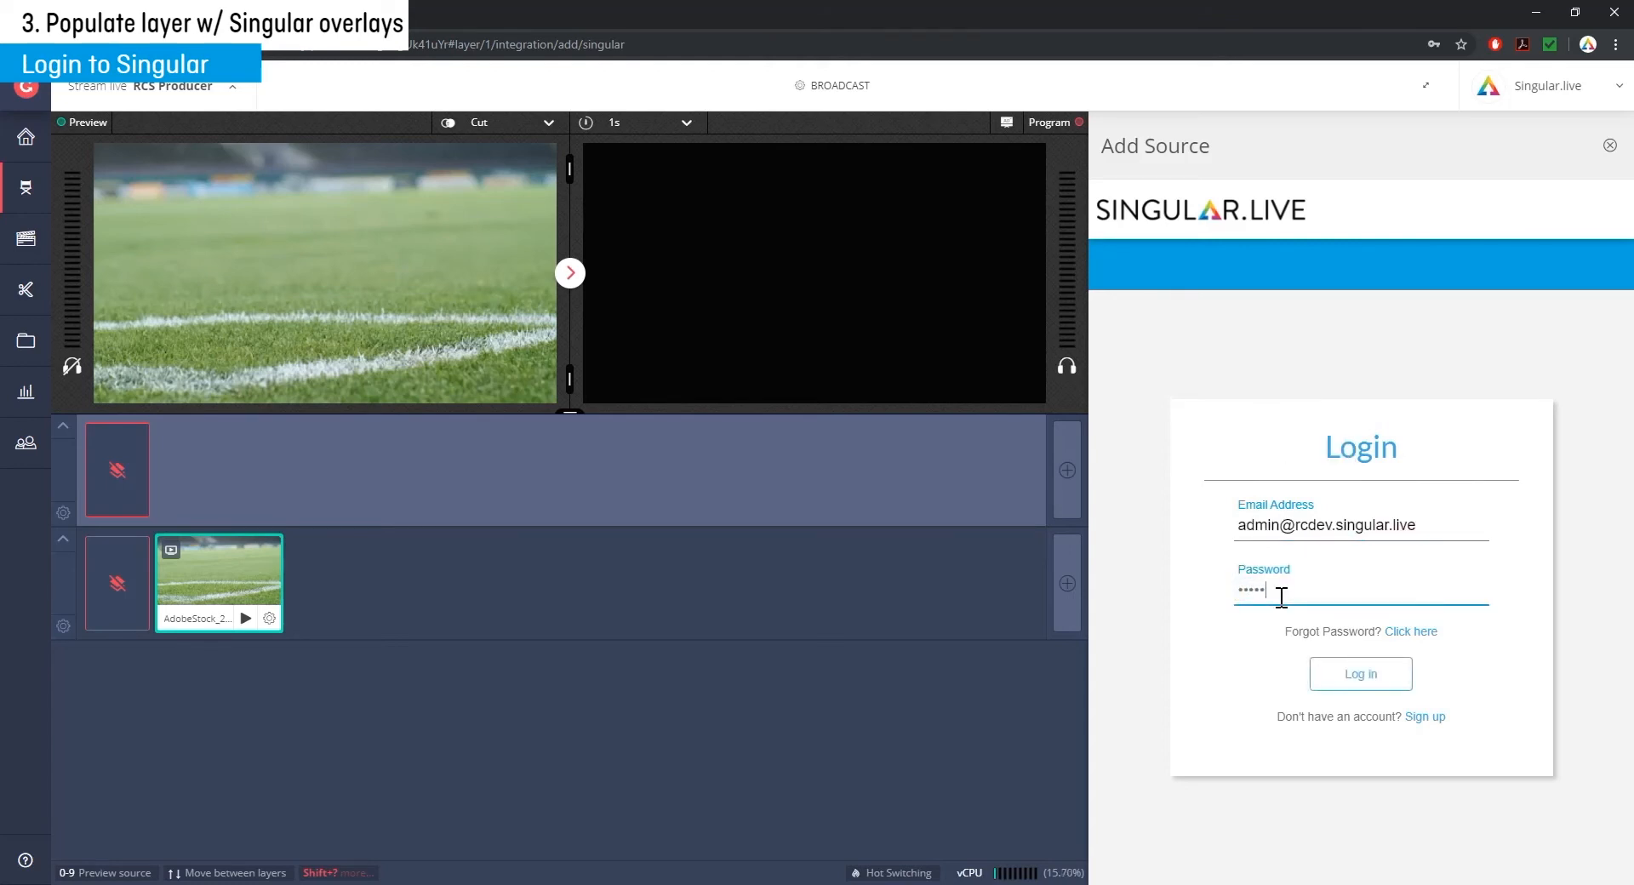
left_click(1360, 673)
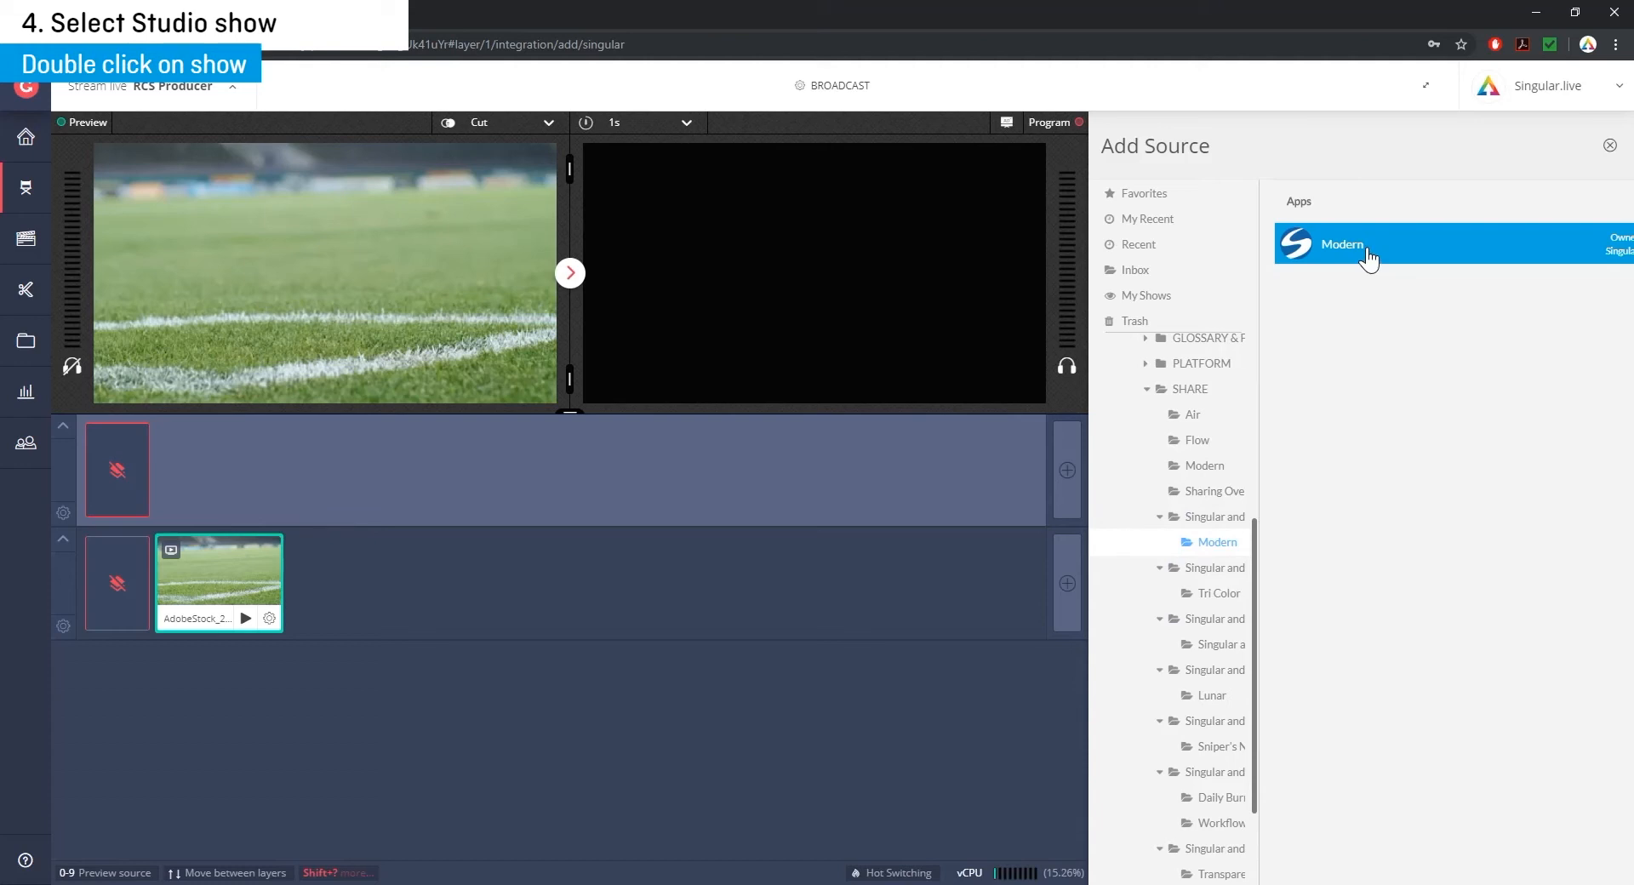
Step: Add the Modern Singular app to the top layer, preview it, and open its Settings
double_click(1342, 245)
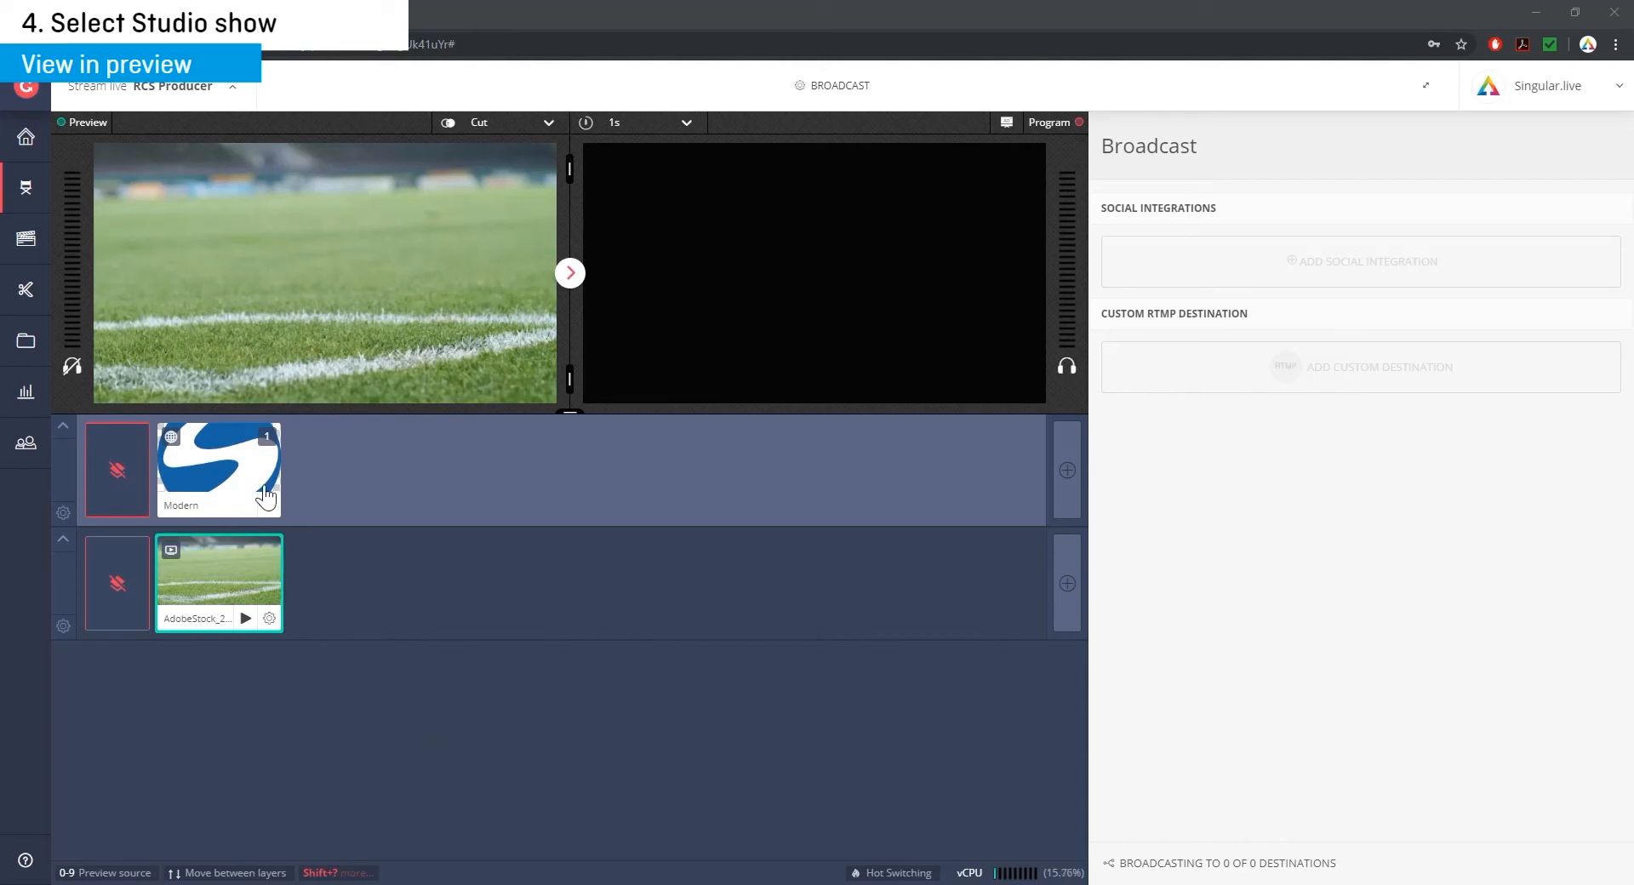
left_click(218, 468)
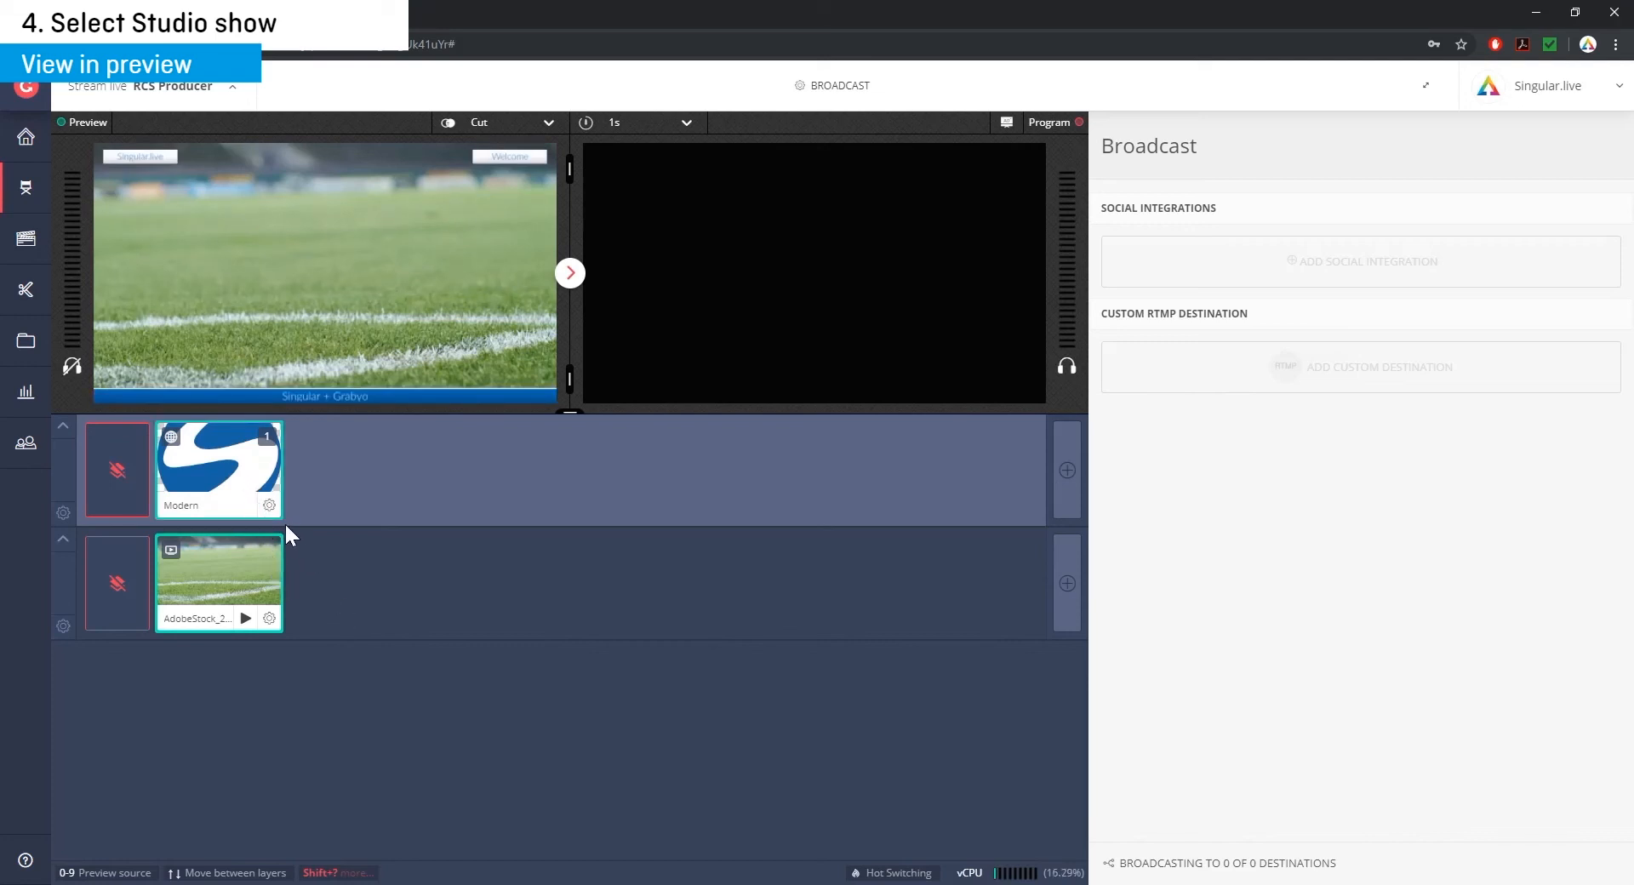
left_click(269, 505)
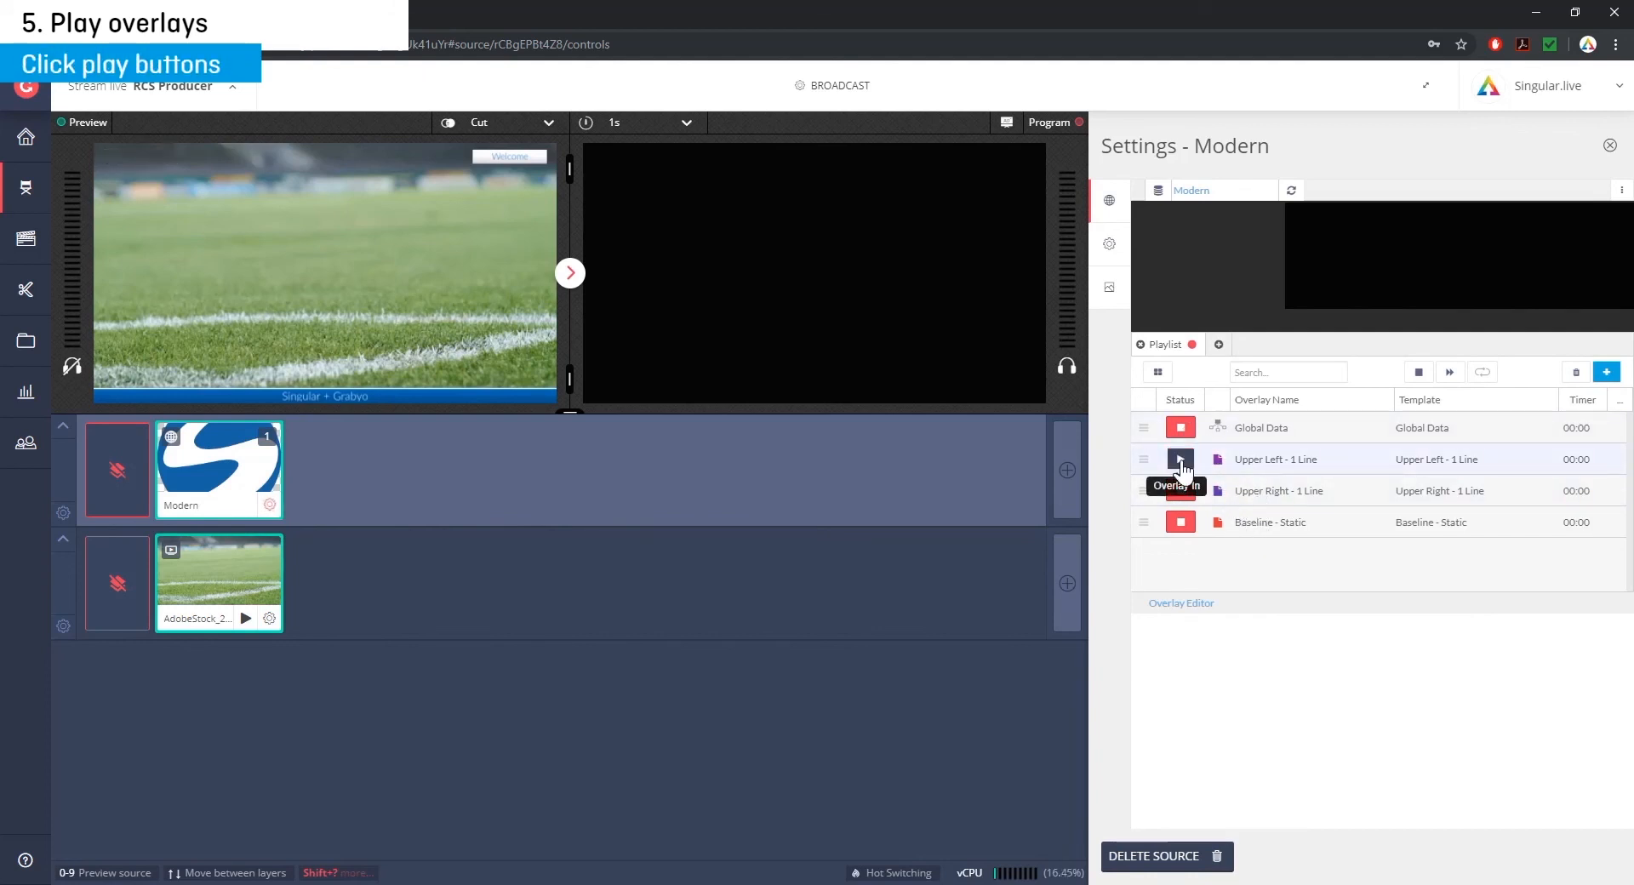
Step: Play the Upper Left, Upper Right and Baseline overlays, then take the layers live
left_click(1181, 459)
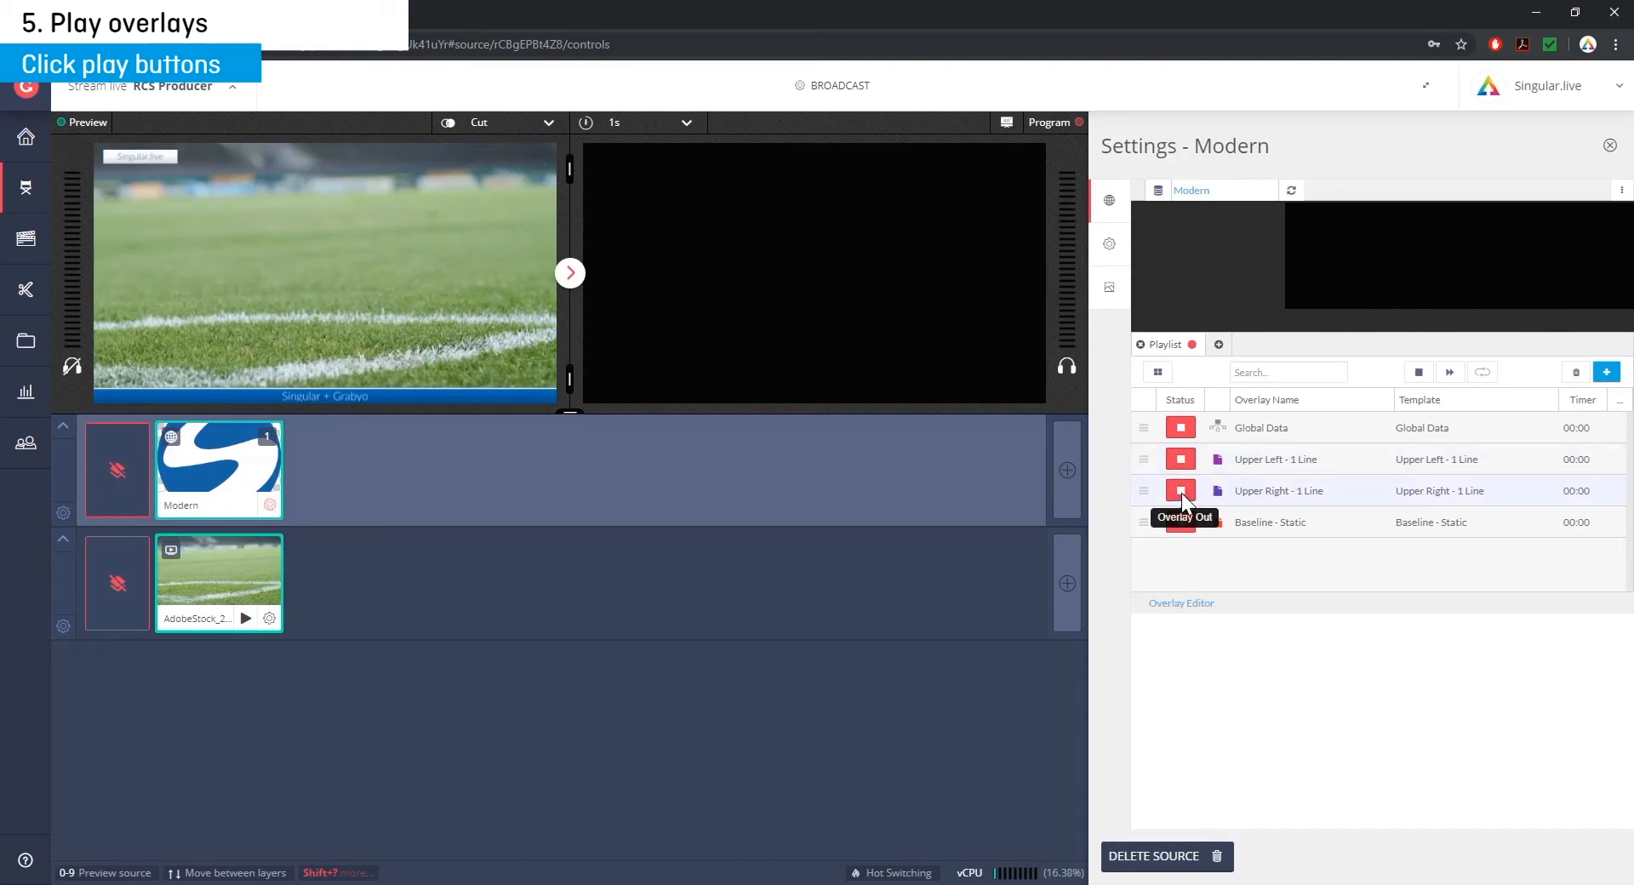
left_click(1179, 491)
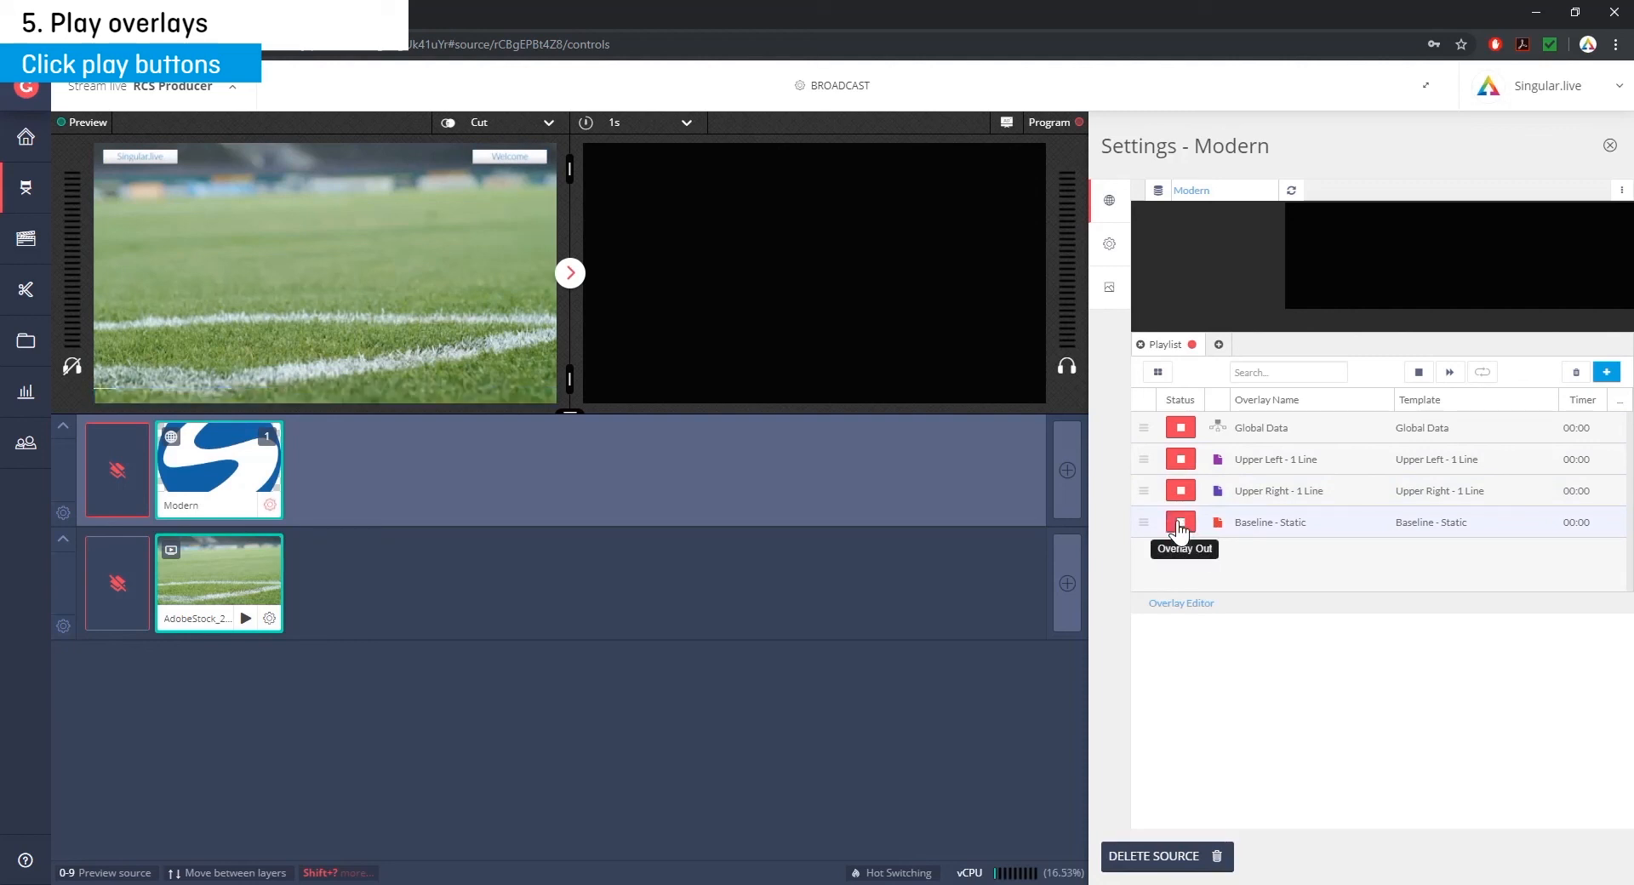
left_click(1180, 522)
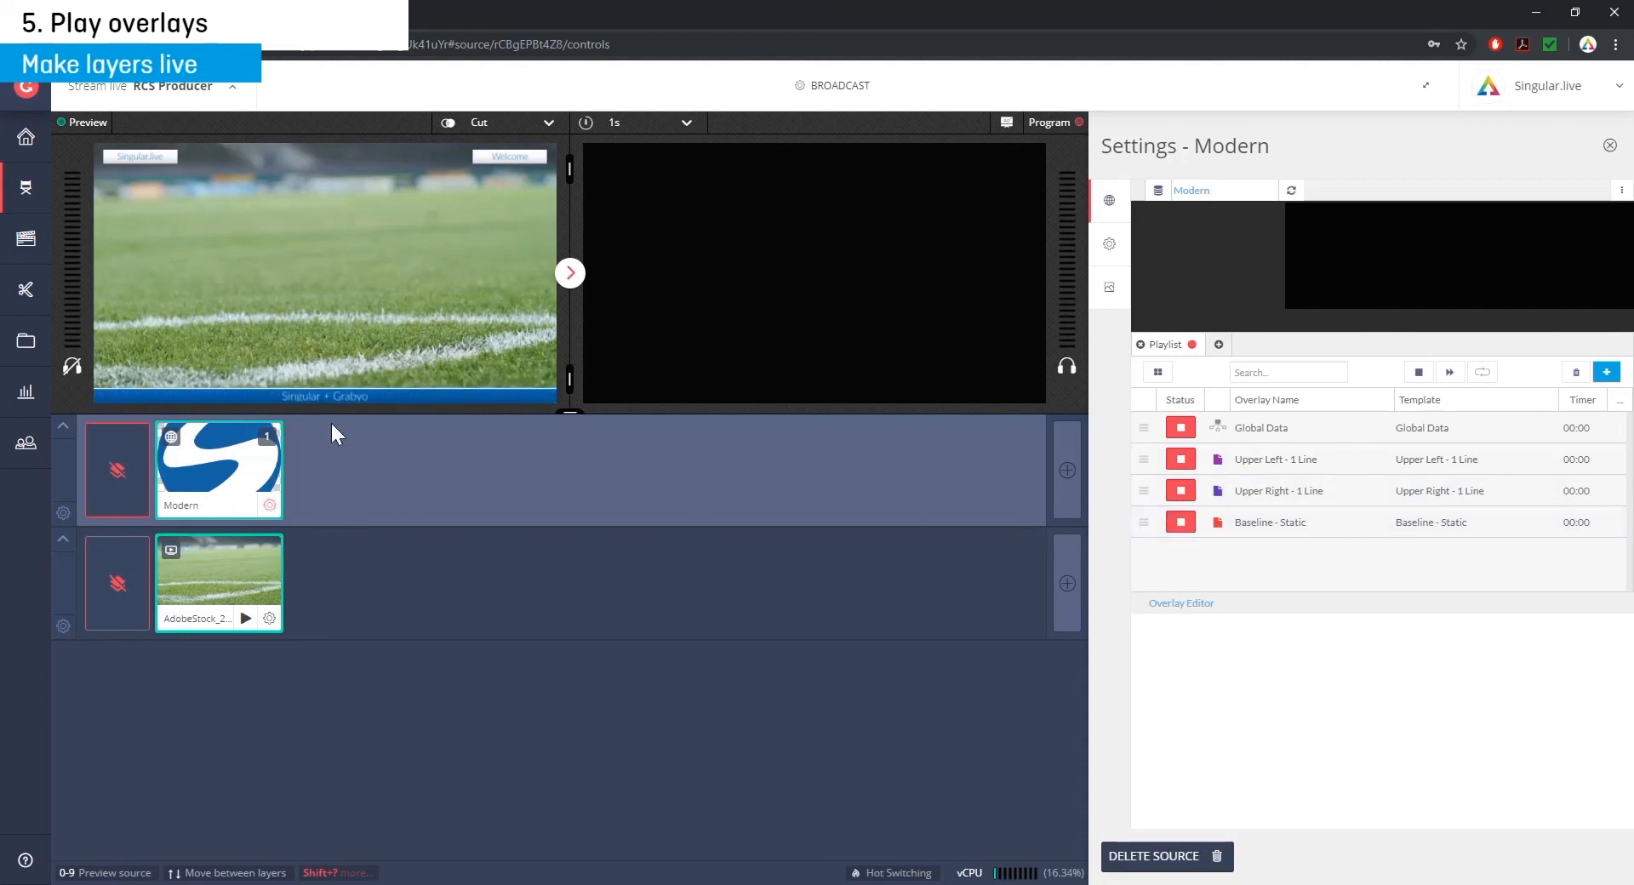
left_click(570, 273)
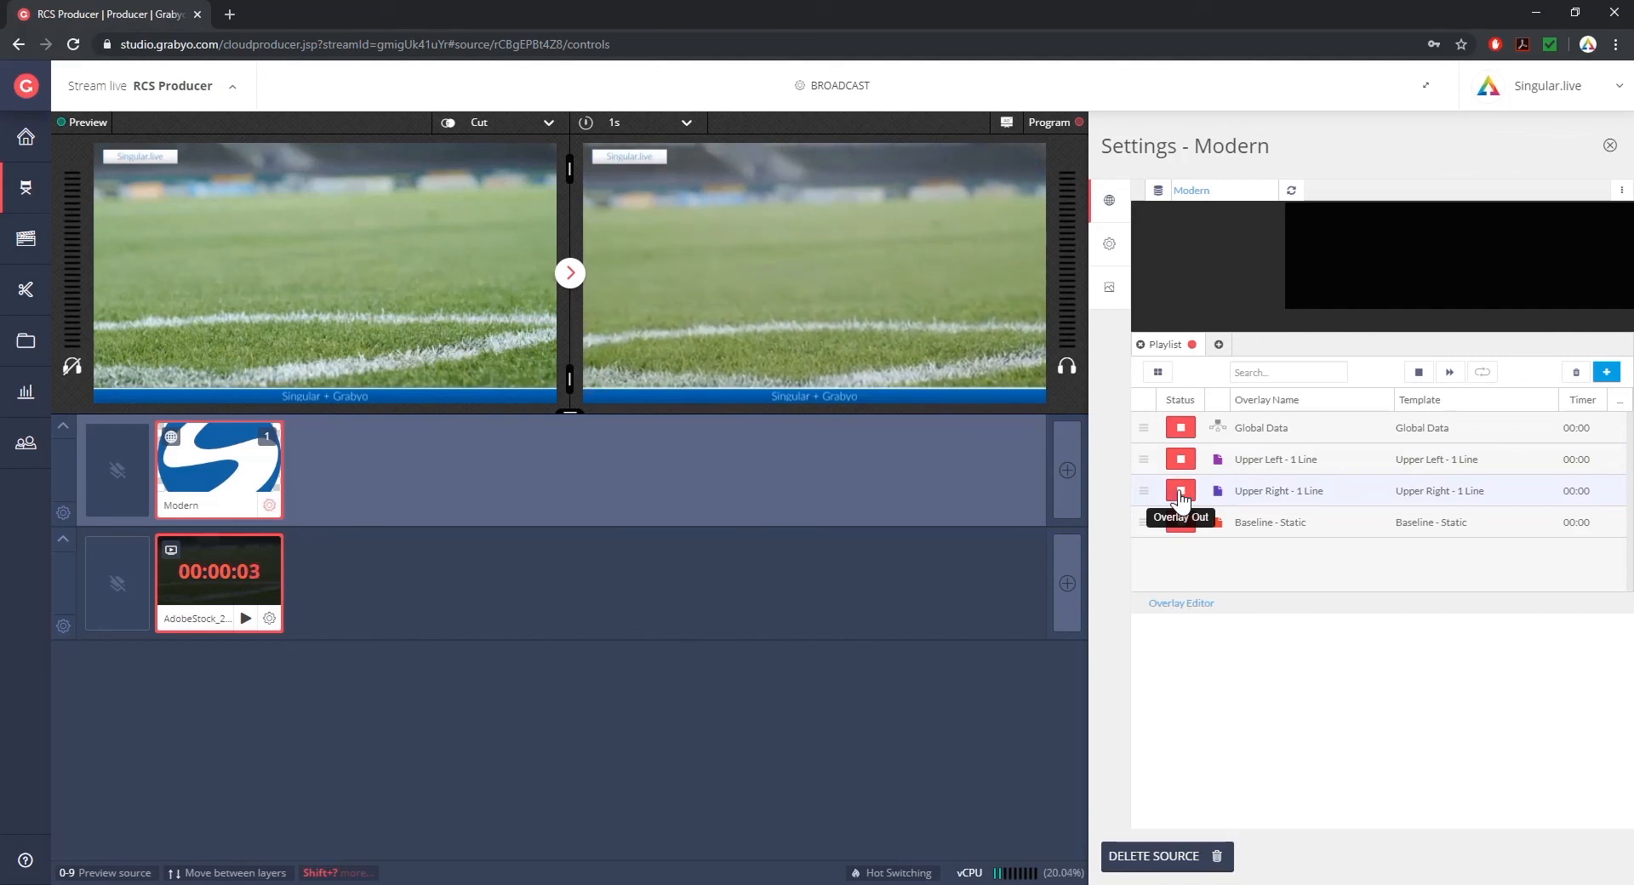
Step: Replay the Upper Right Welcome title and update the Baseline text to 'Singular + Grabyo!'
left_click(1181, 491)
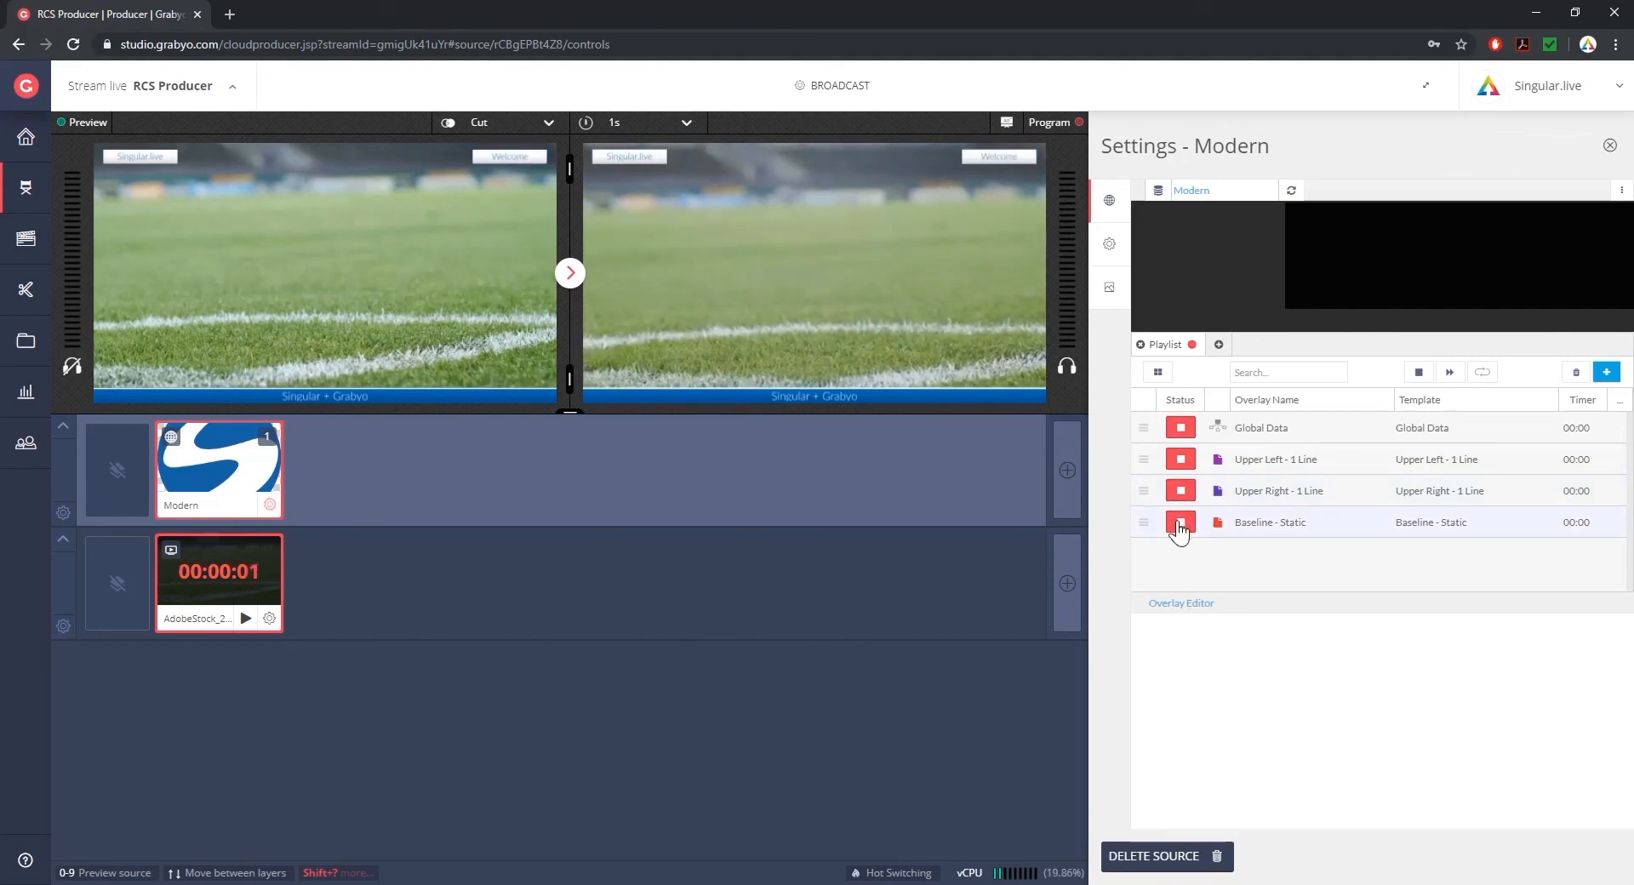
left_click(1180, 522)
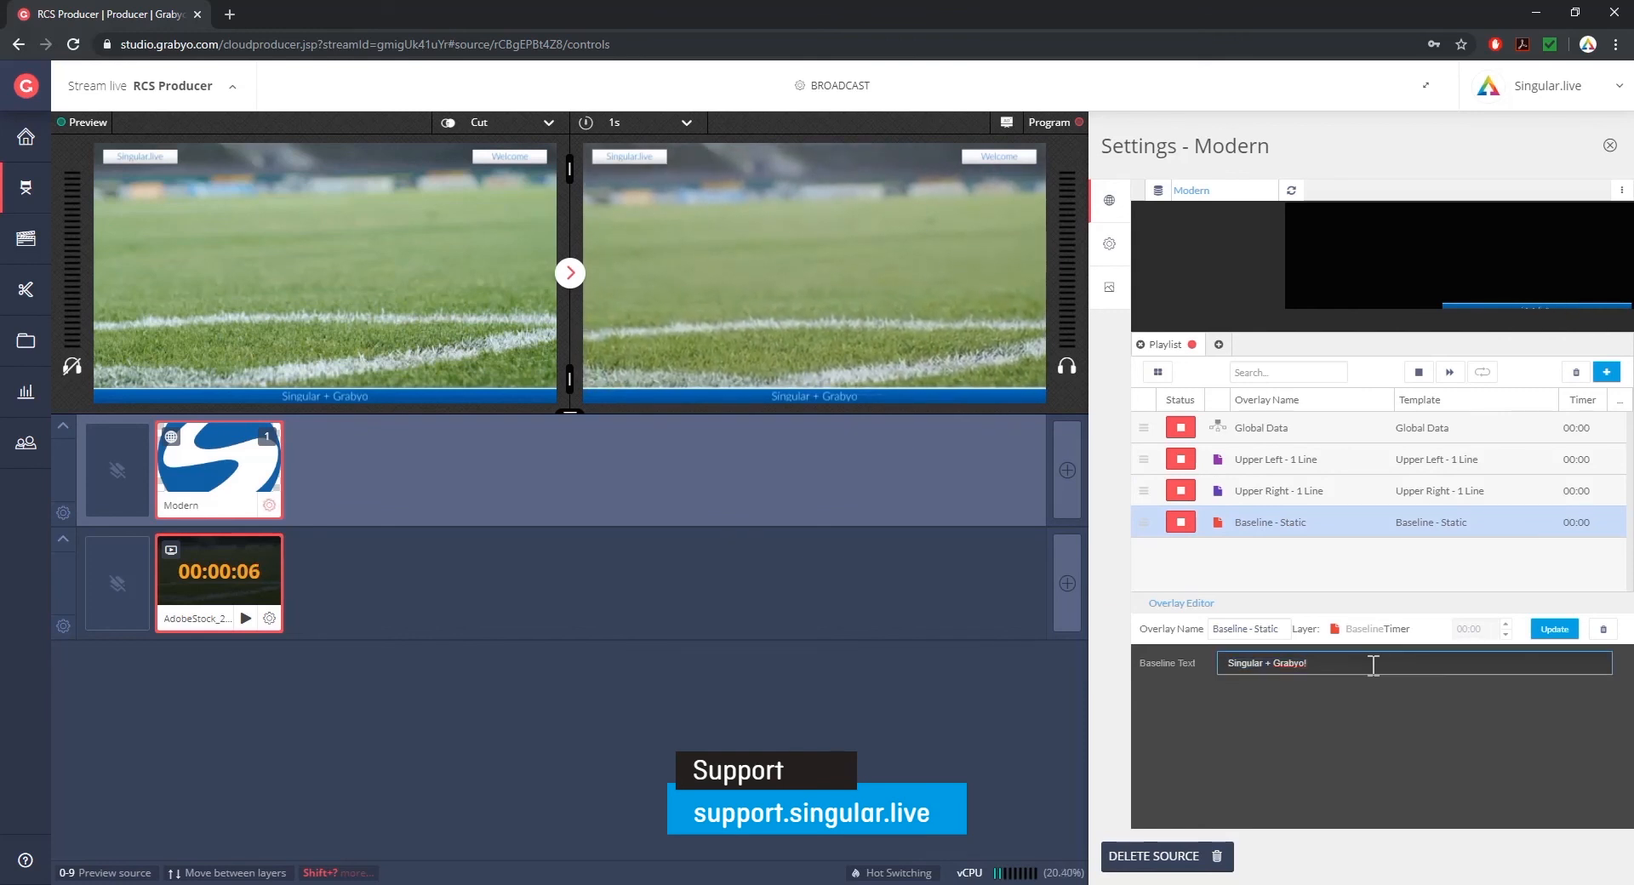
left_click(1554, 629)
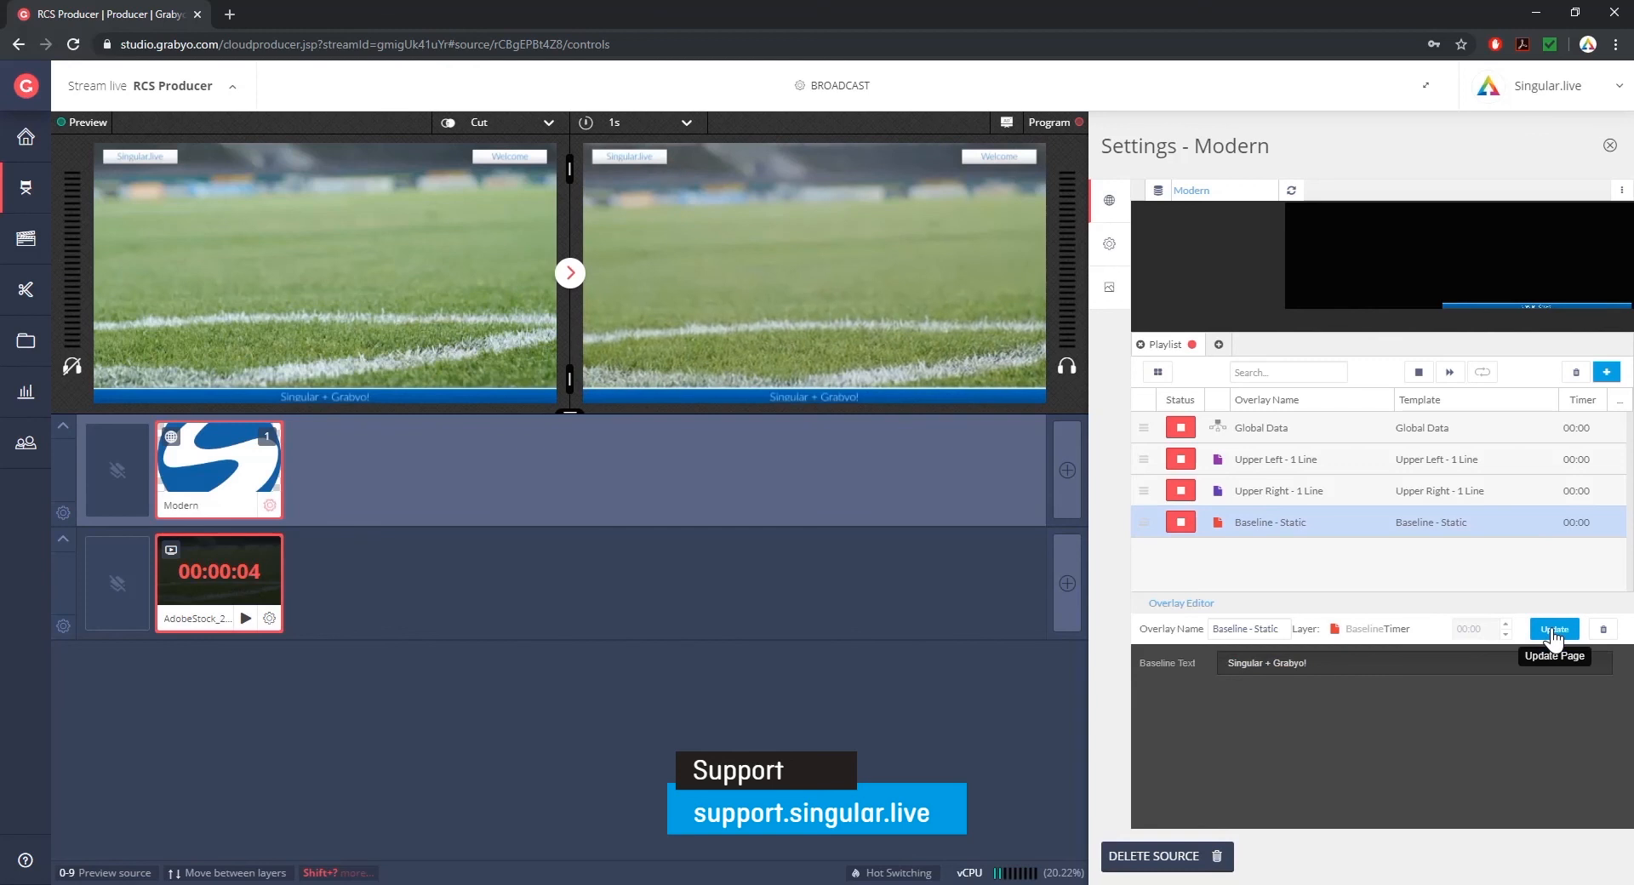
mouse_move(918, 634)
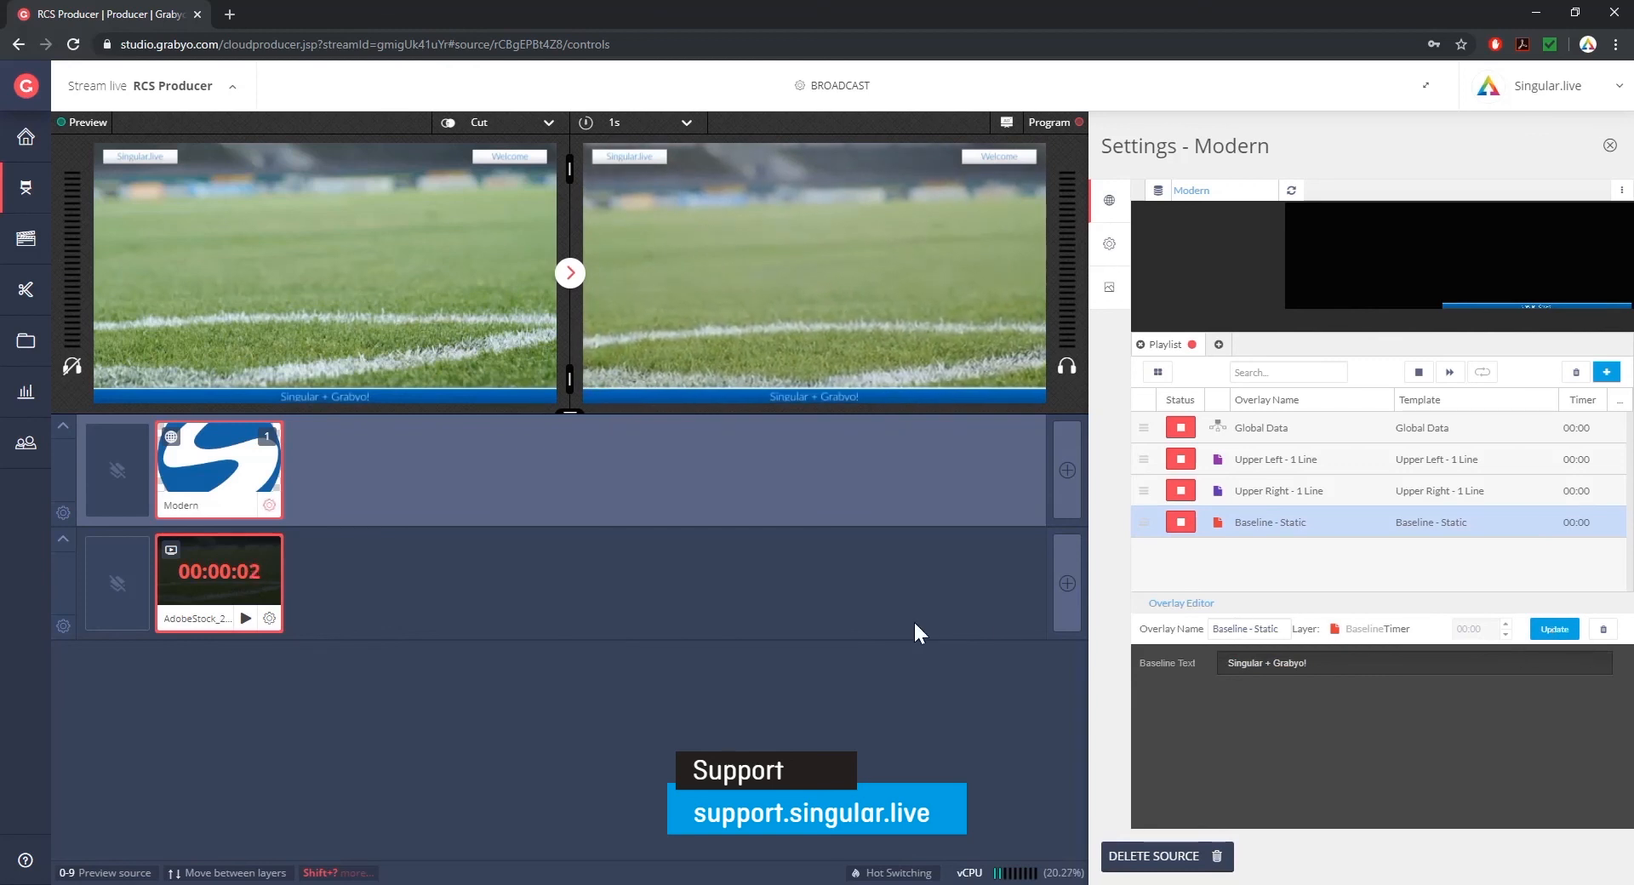